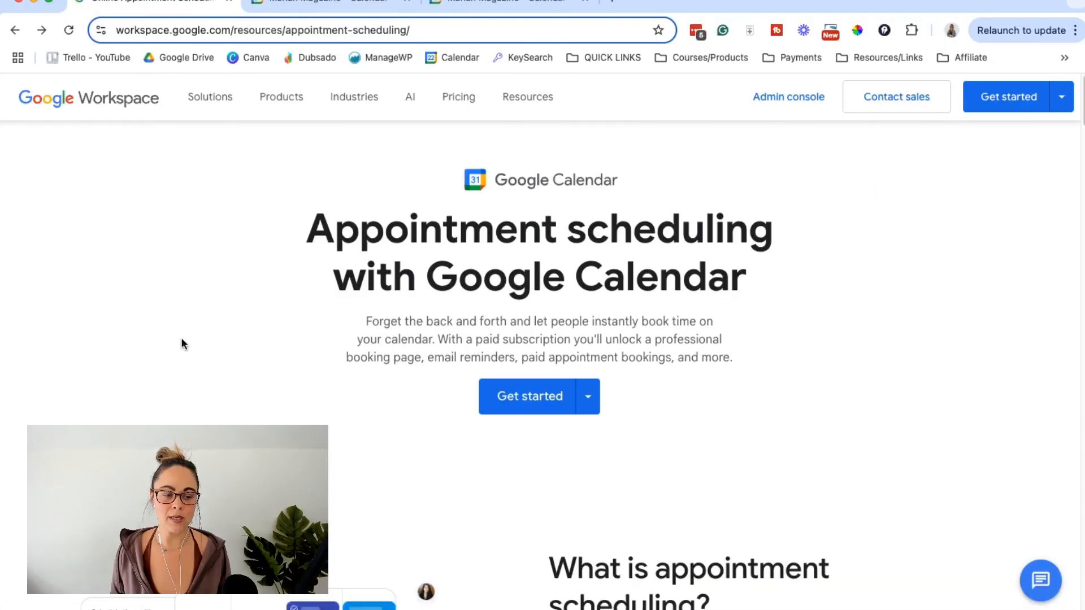
mouse_move(806, 395)
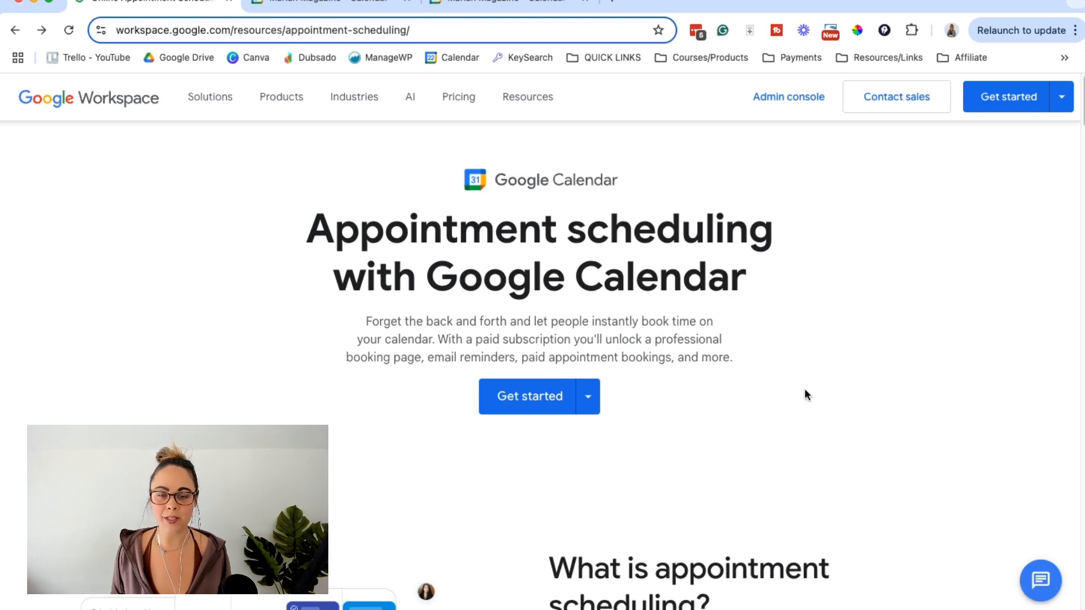
mouse_move(270, 297)
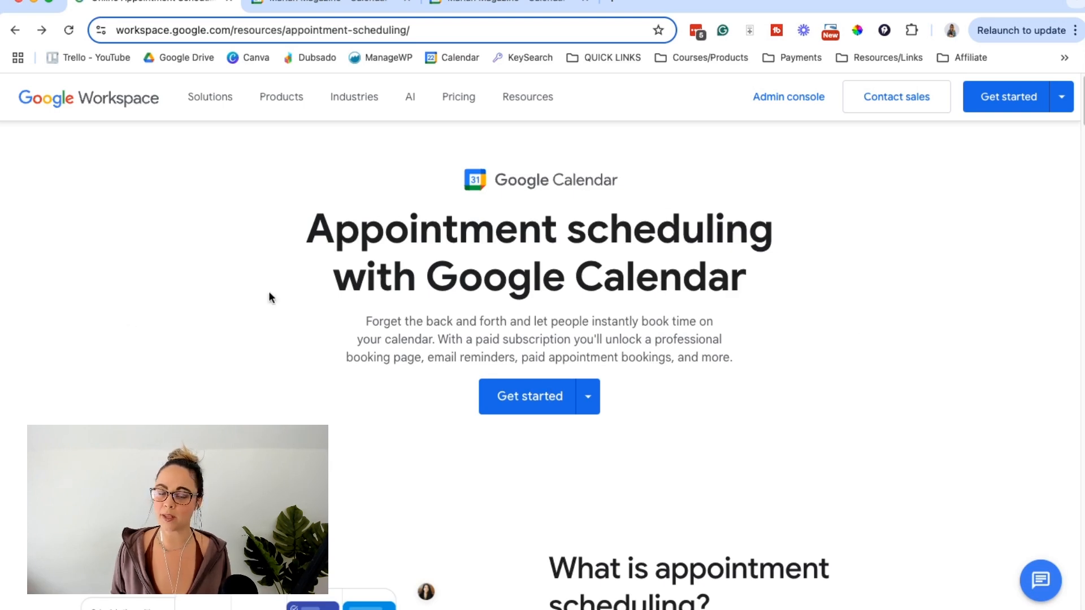
mouse_move(559, 197)
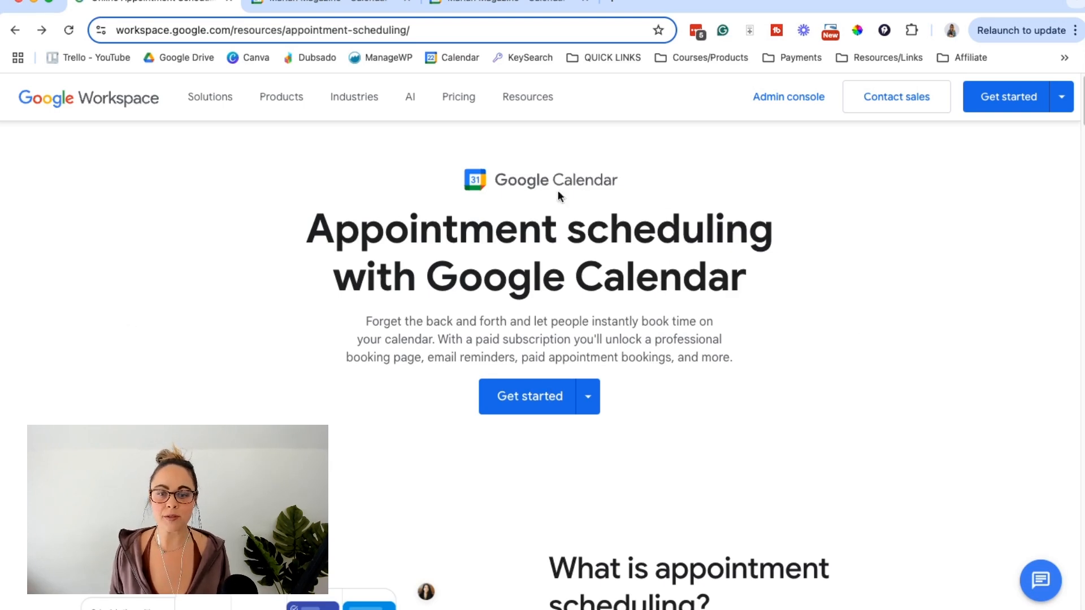
mouse_move(743, 327)
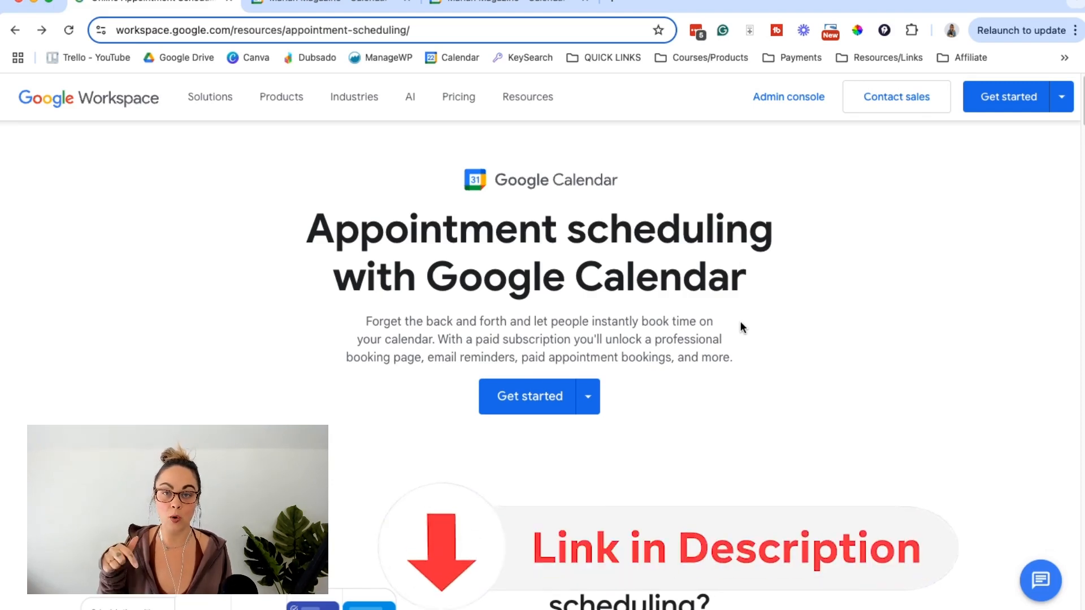
mouse_move(674, 349)
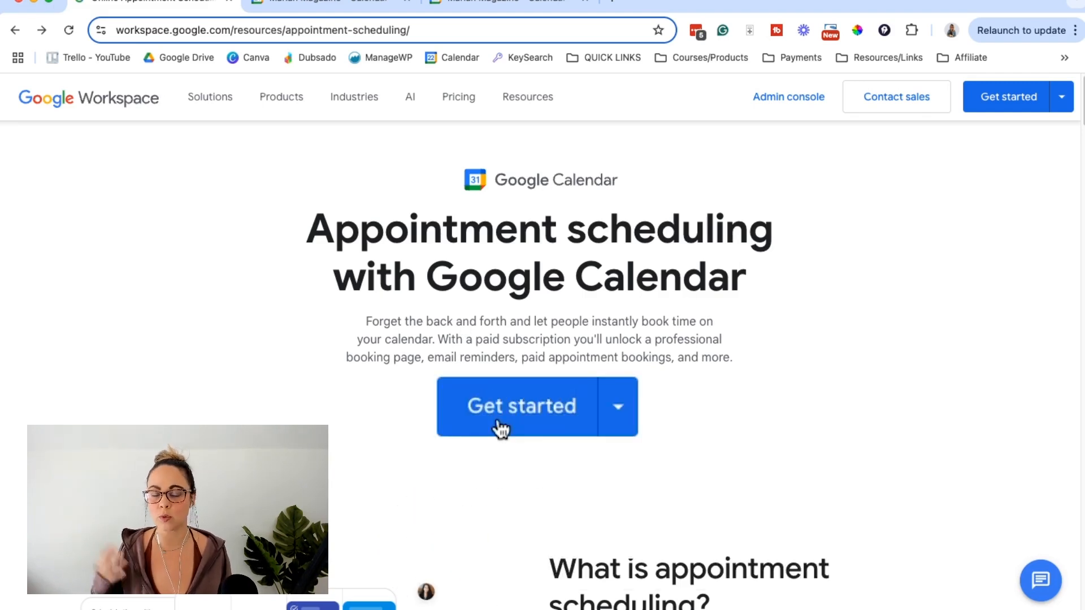
- Reveal the Get started options for personal use or work/business
click(617, 407)
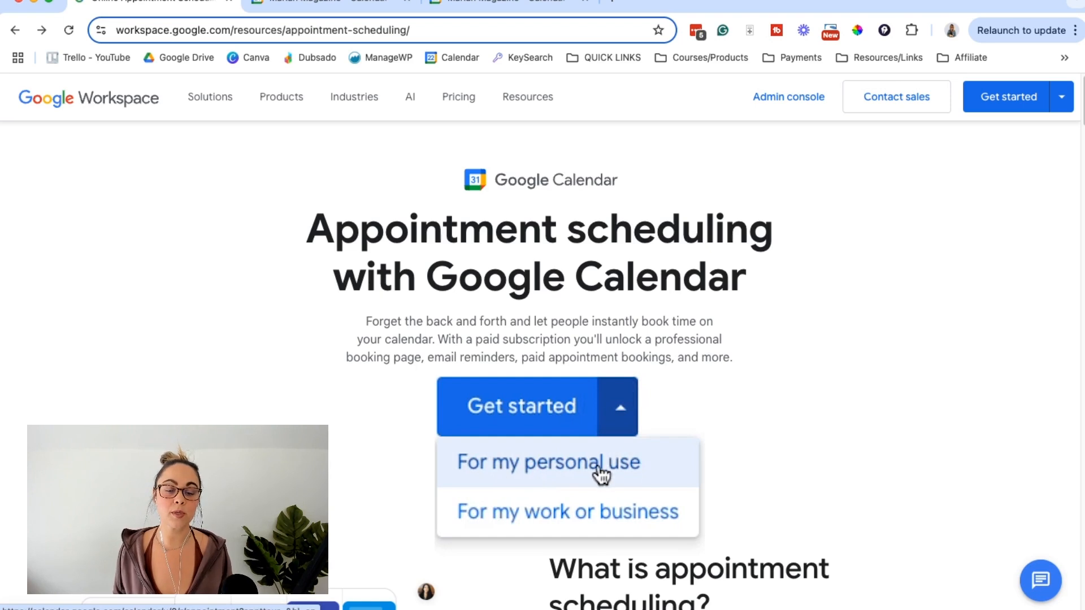
mouse_move(606, 523)
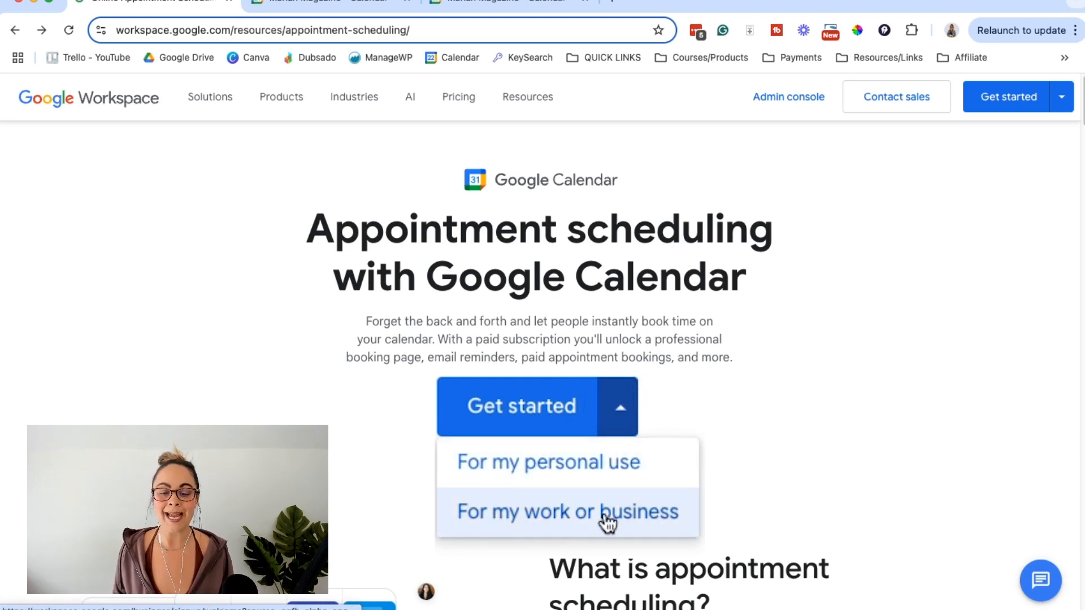
mouse_move(579, 529)
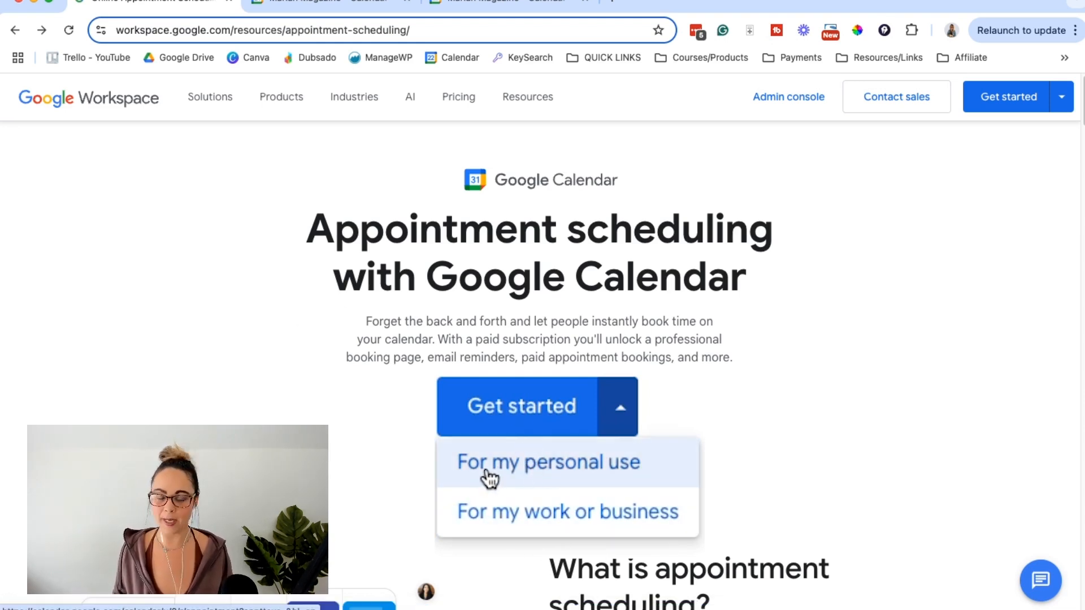
- Start a personal-use schedule and review its 1-hour, weekly Monday–Friday 9am–5pm defaults and time zone
click(547, 462)
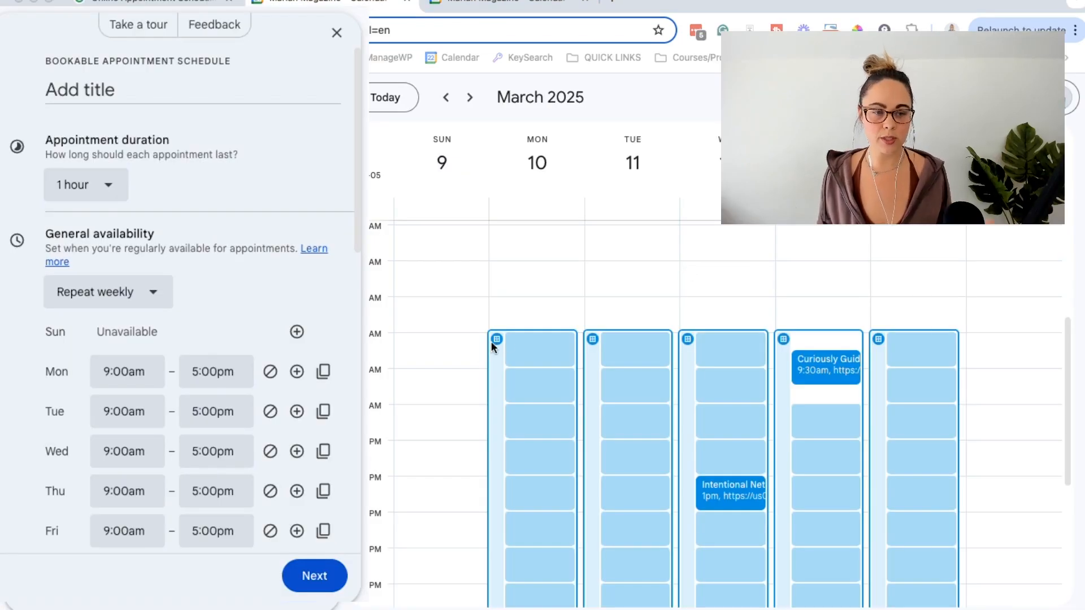
mouse_move(496, 322)
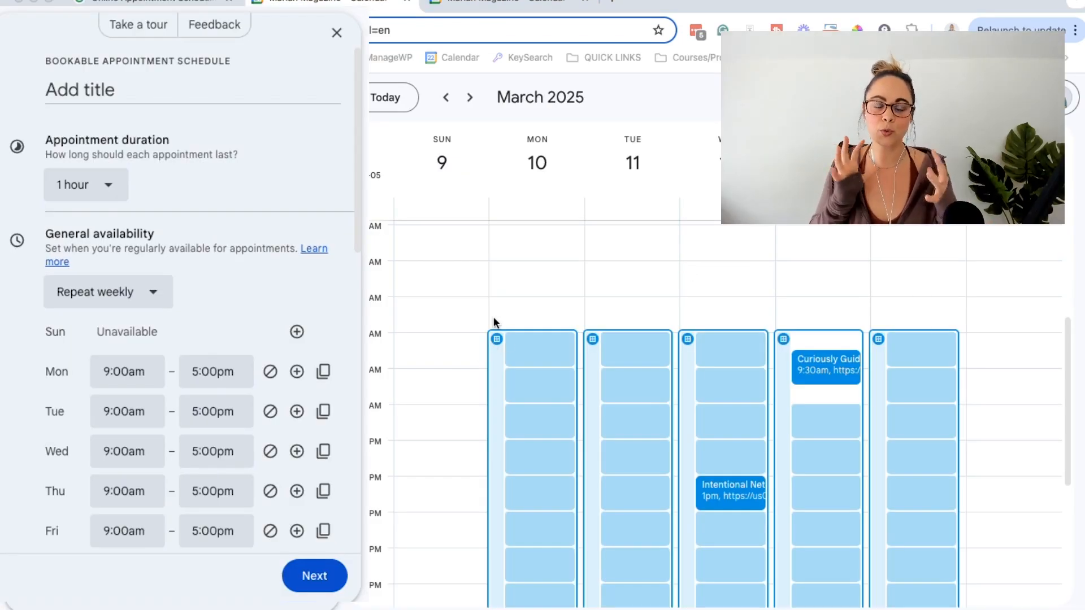
mouse_move(316, 208)
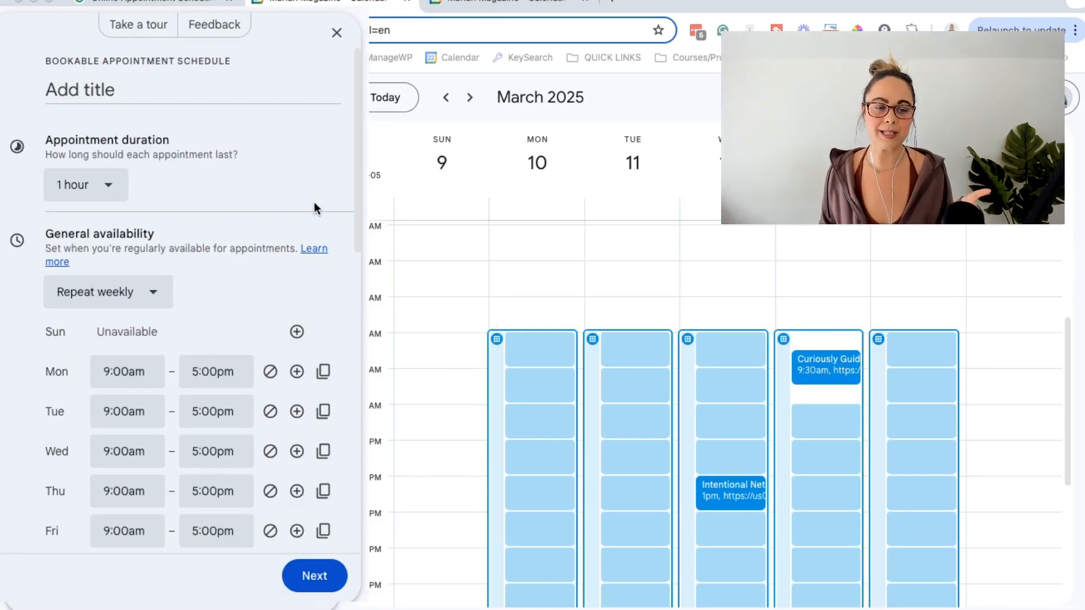
mouse_move(261, 183)
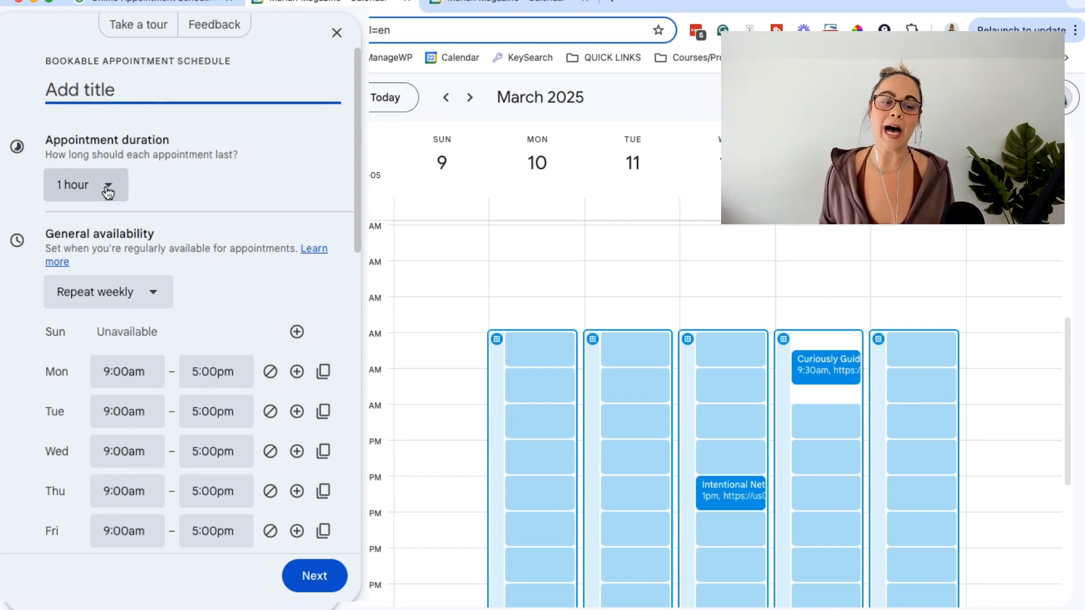
scroll(down, 3)
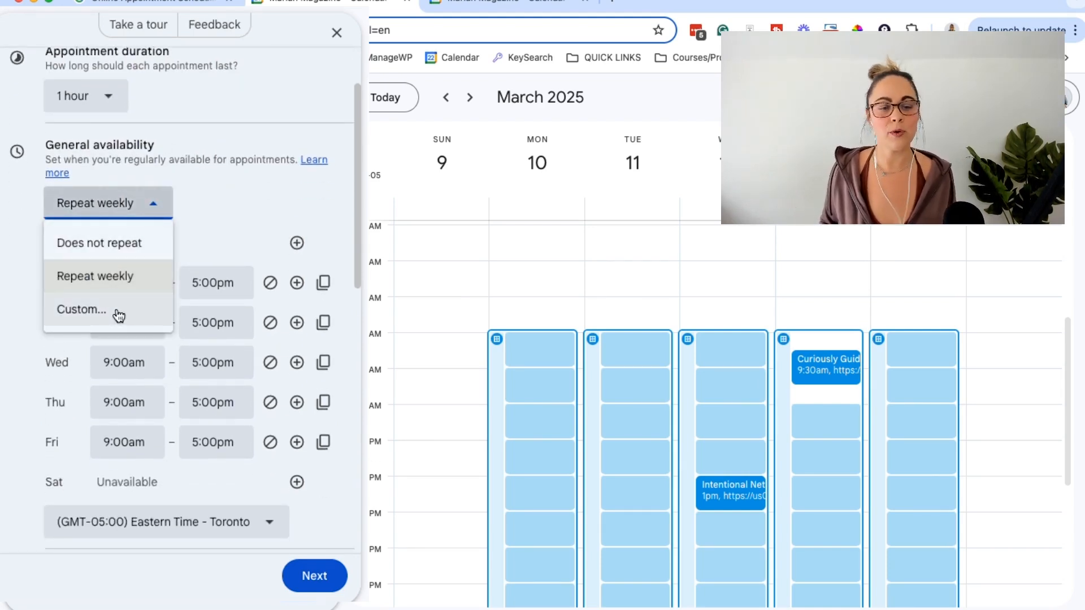
click(95, 276)
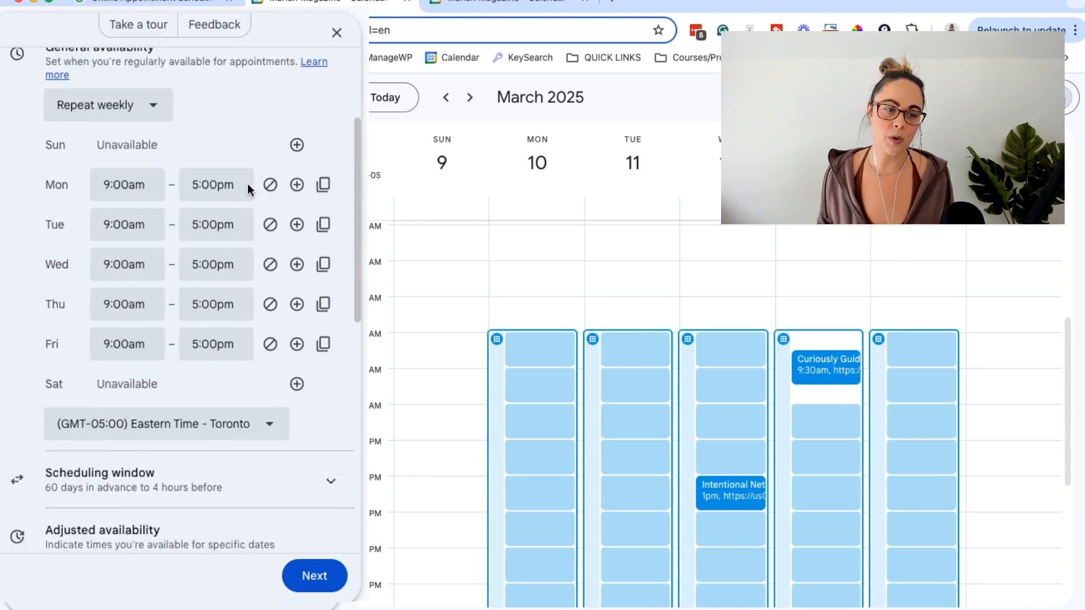
scroll(down, 3)
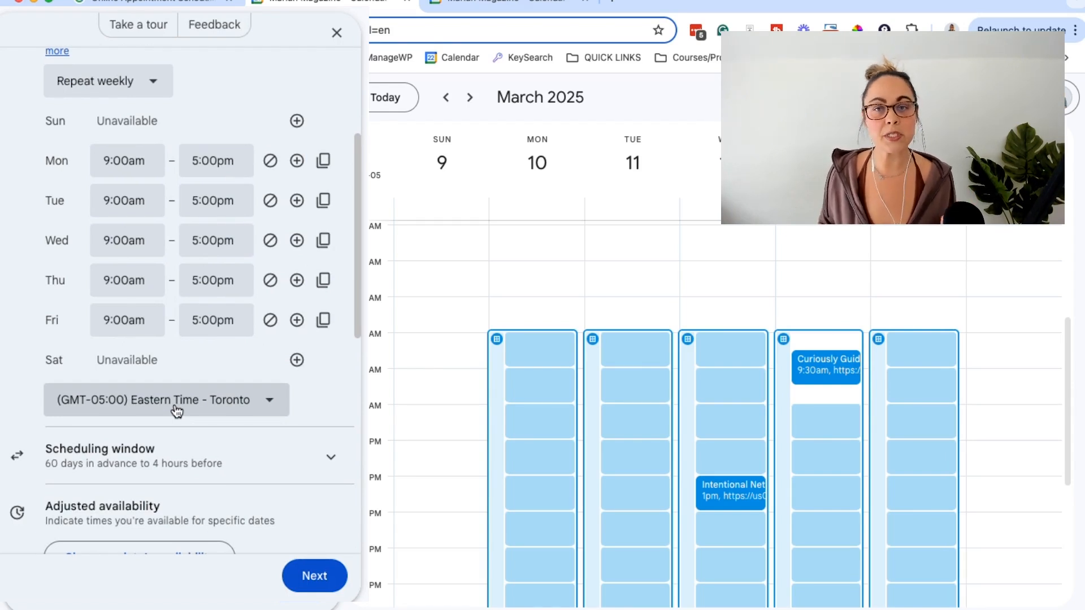
scroll(down, 3)
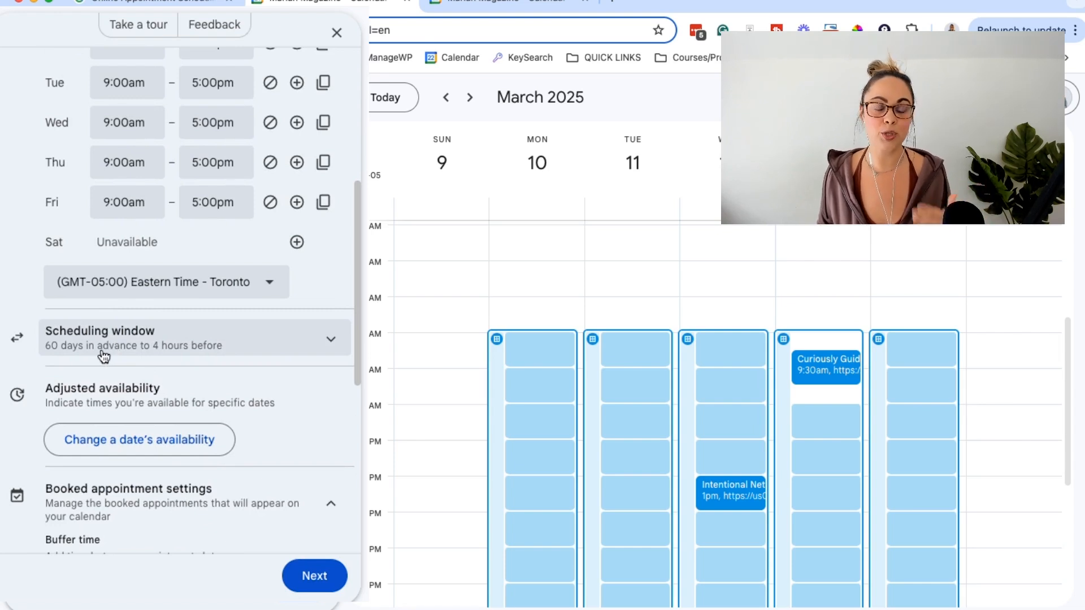
- Review the scheduling window and adjusted availability sections of the form
scroll(down, 3)
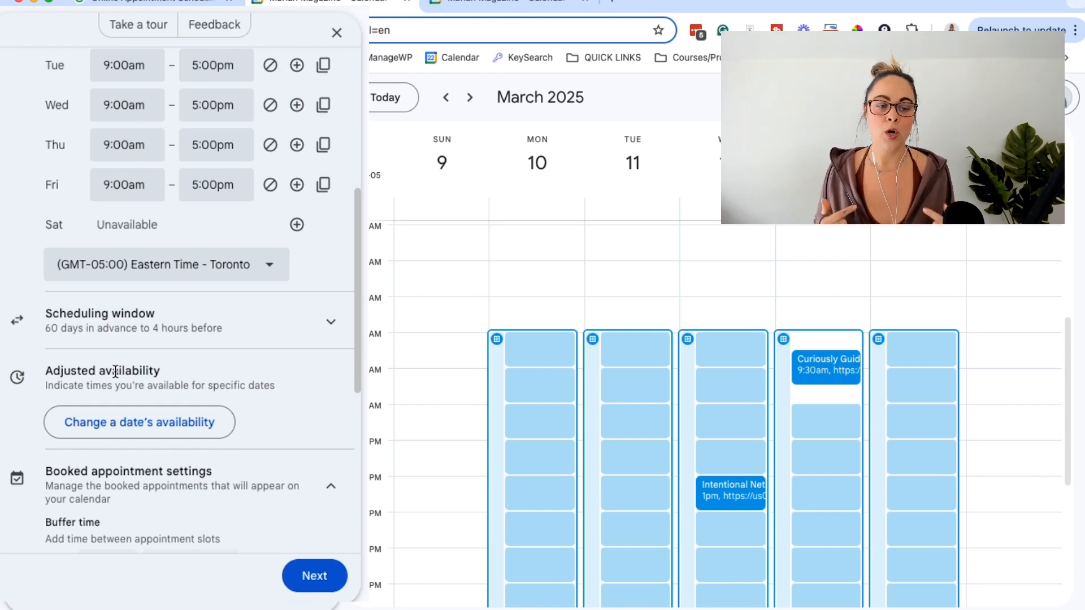
scroll(up, 3)
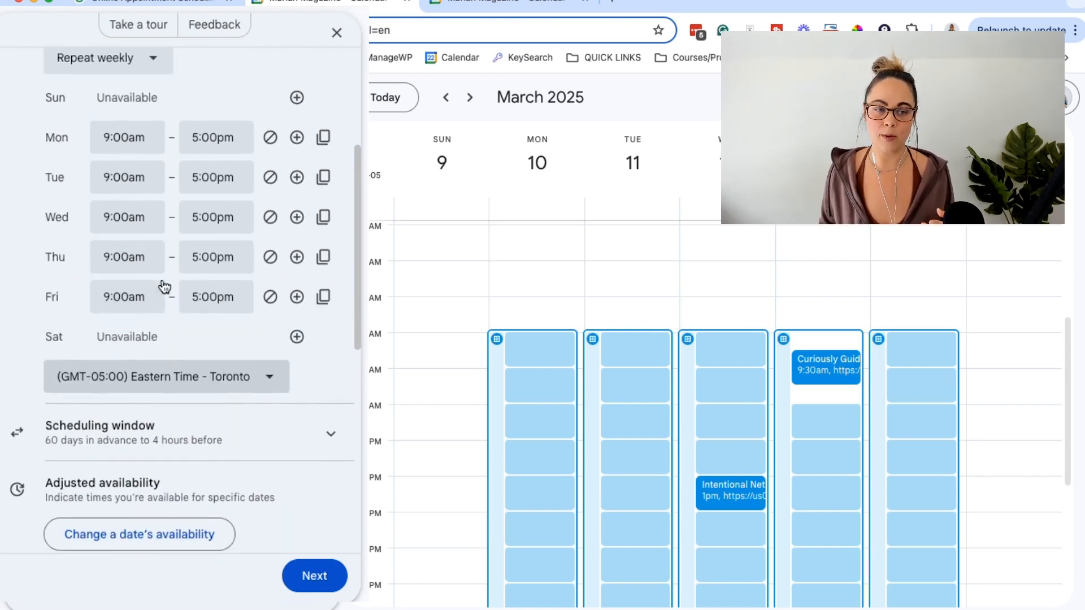
scroll(down, 3)
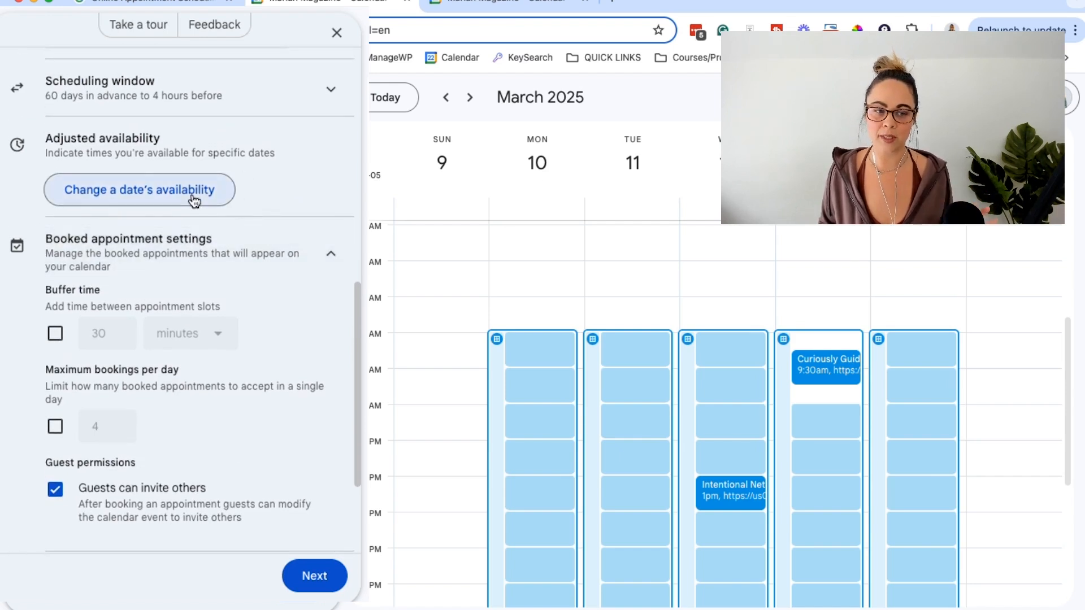
scroll(up, 3)
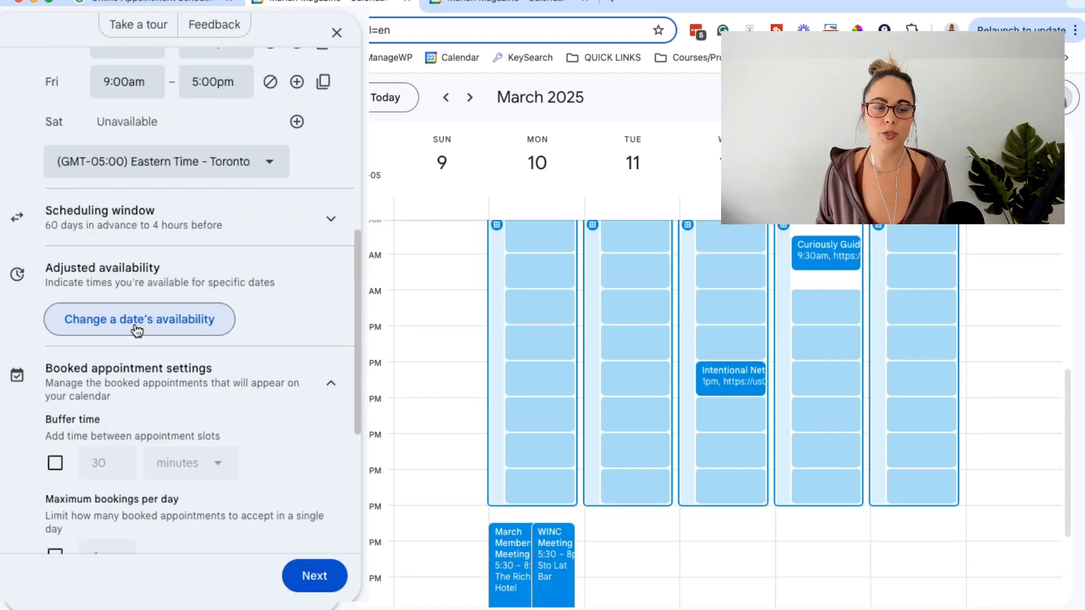
- Mark March 12, 2025 as an unavailable adjusted-availability date and review booked appointment settings
click(139, 319)
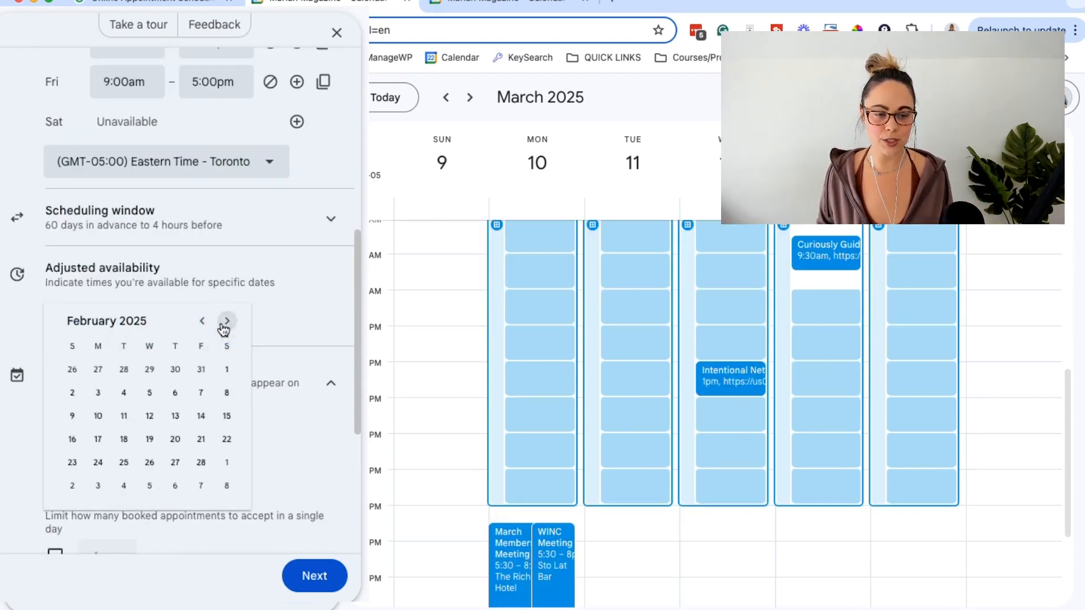
click(226, 319)
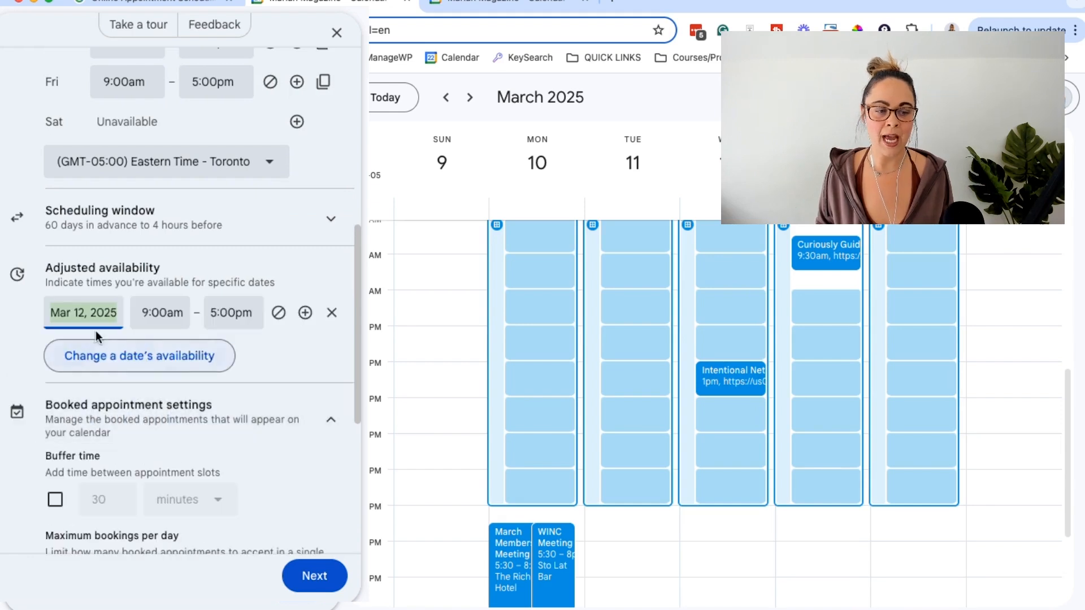
click(160, 314)
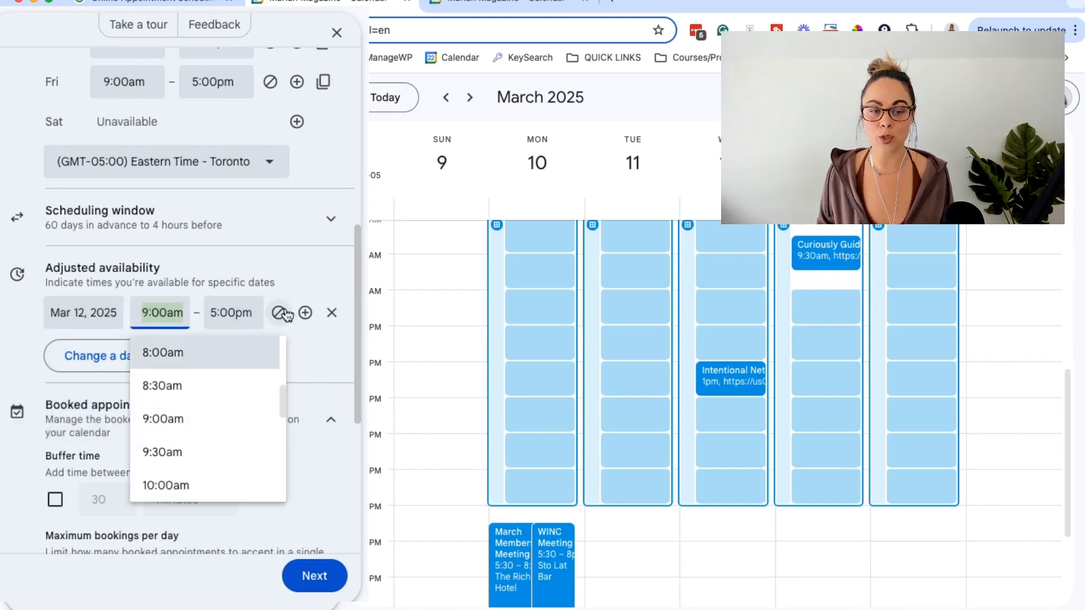
click(282, 312)
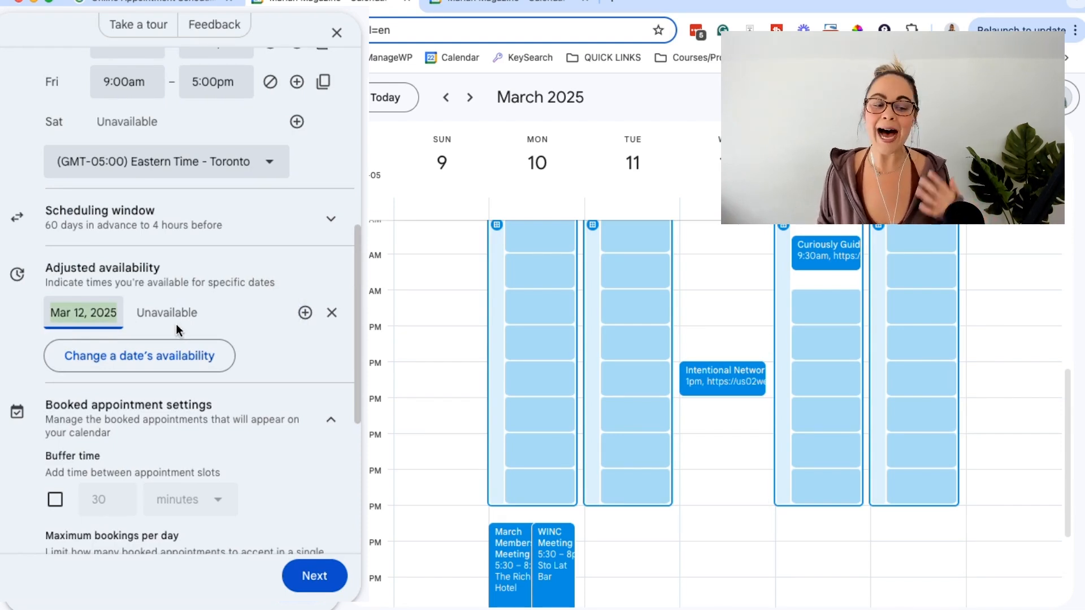
mouse_move(257, 388)
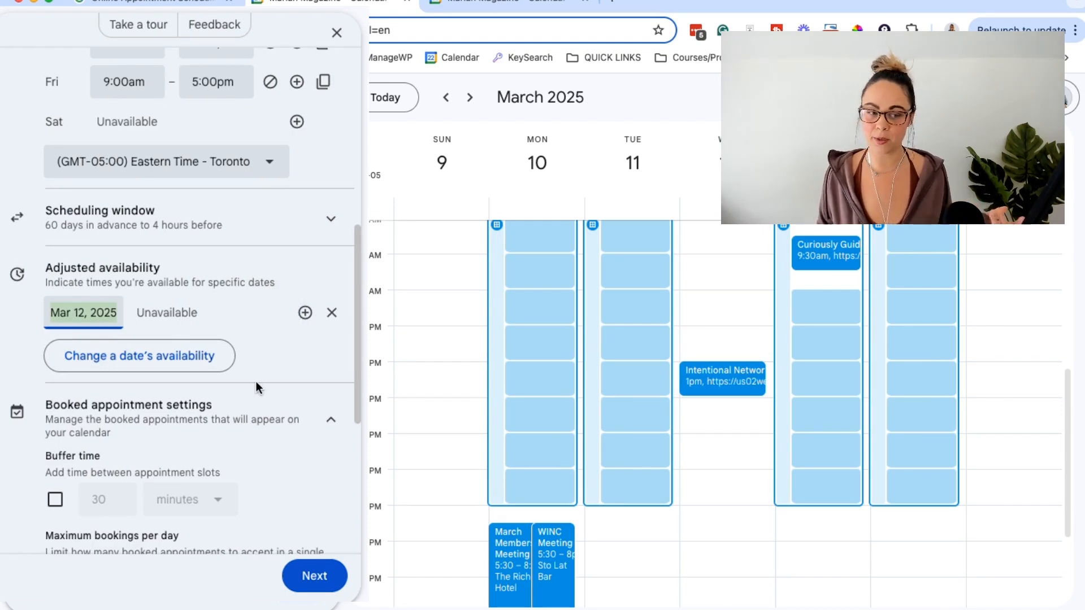
scroll(down, 3)
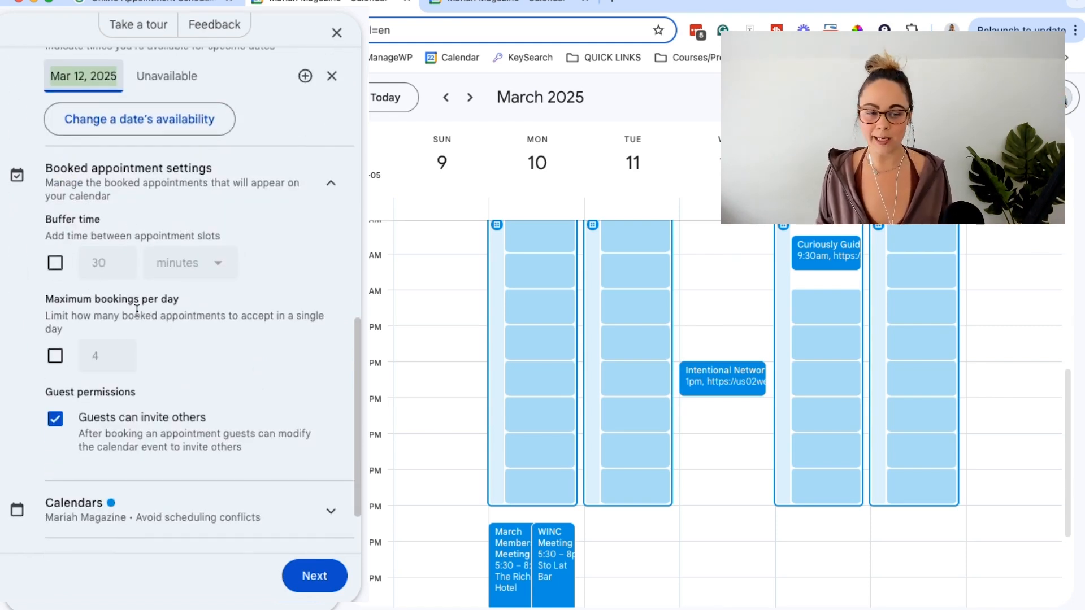
- Review the Calendars conflict-checking and Co-hosts sections of the schedule form
scroll(down, 3)
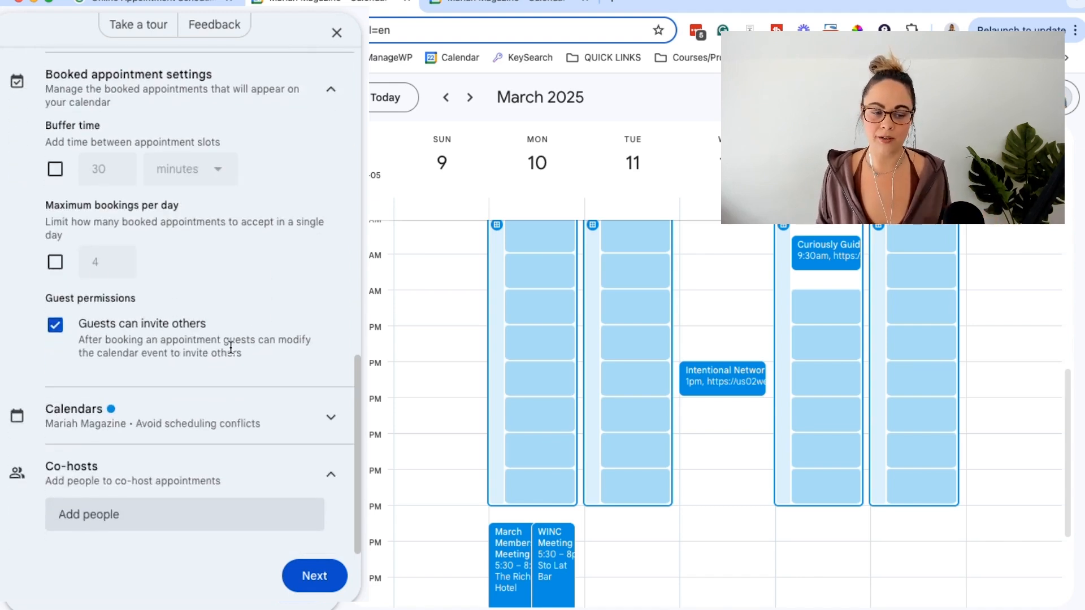
mouse_move(186, 427)
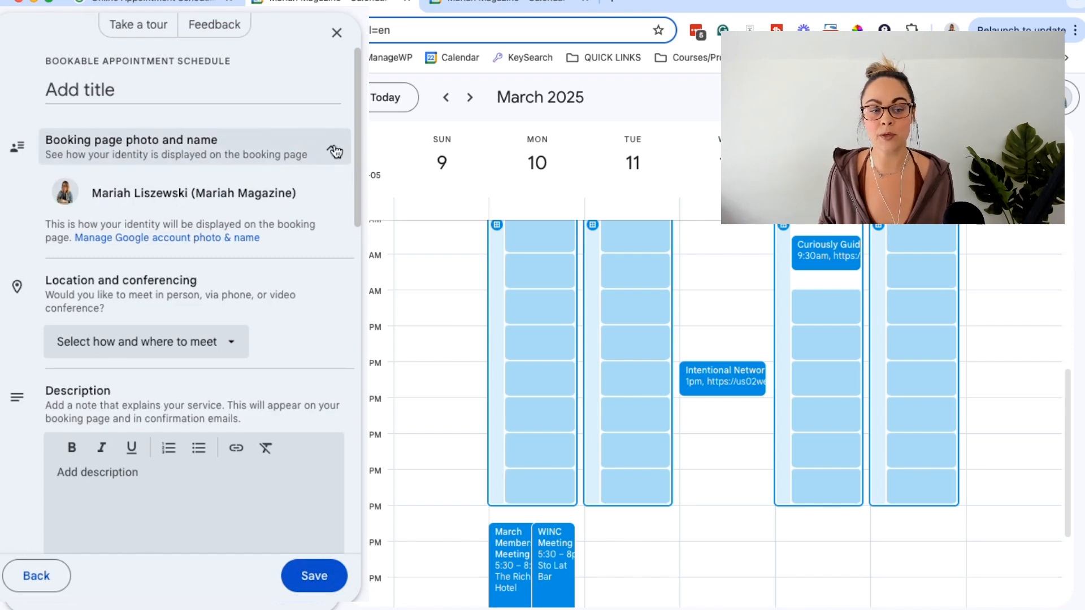
- Collapse the photo and name details and list the meeting-type options (Meet, in-person, phone, none)
click(331, 148)
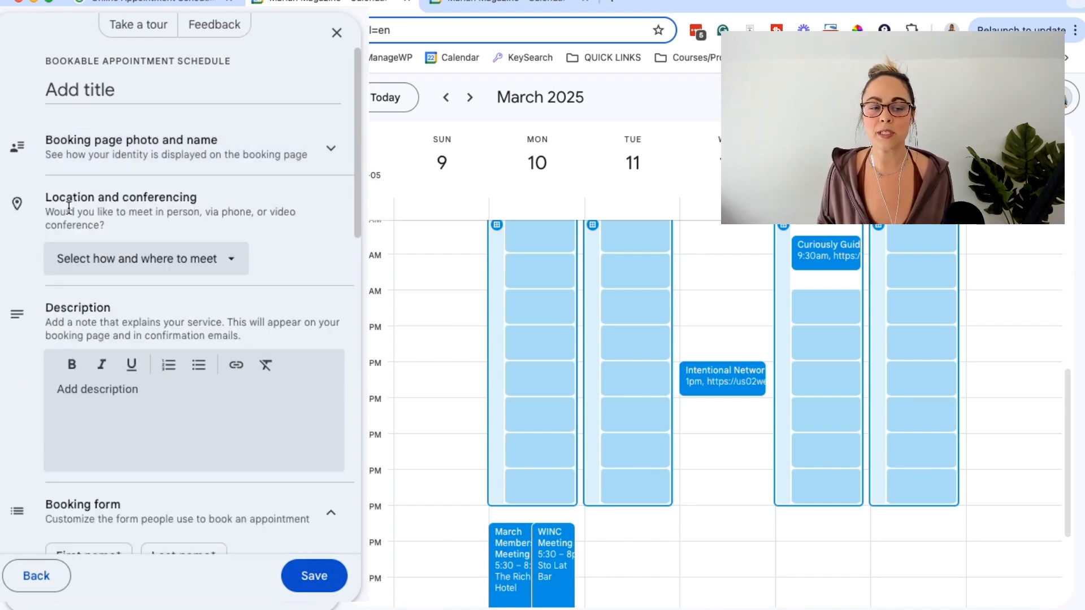
click(146, 258)
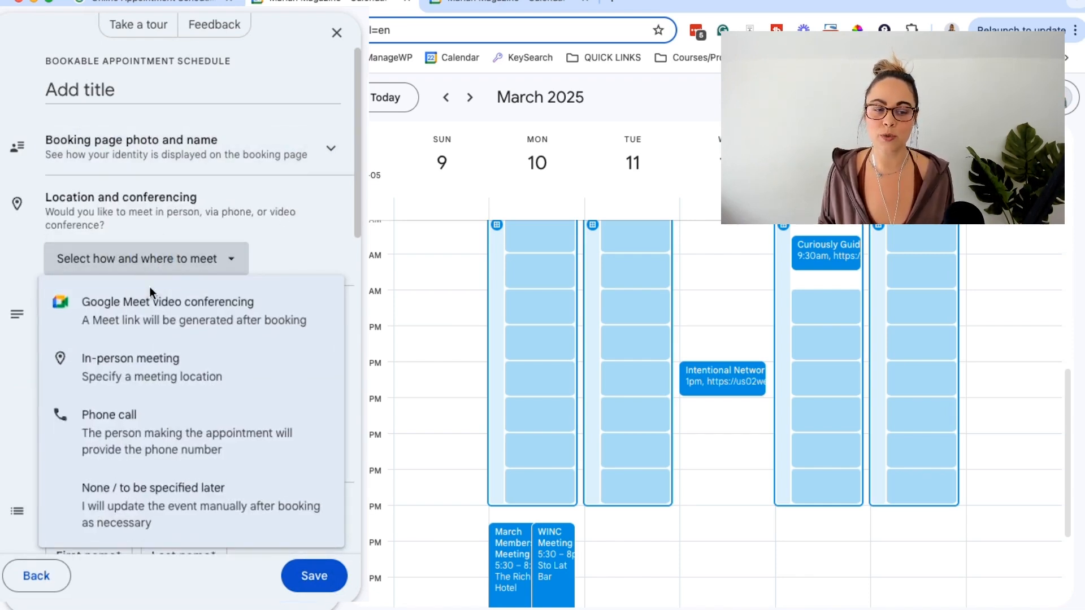
mouse_move(143, 358)
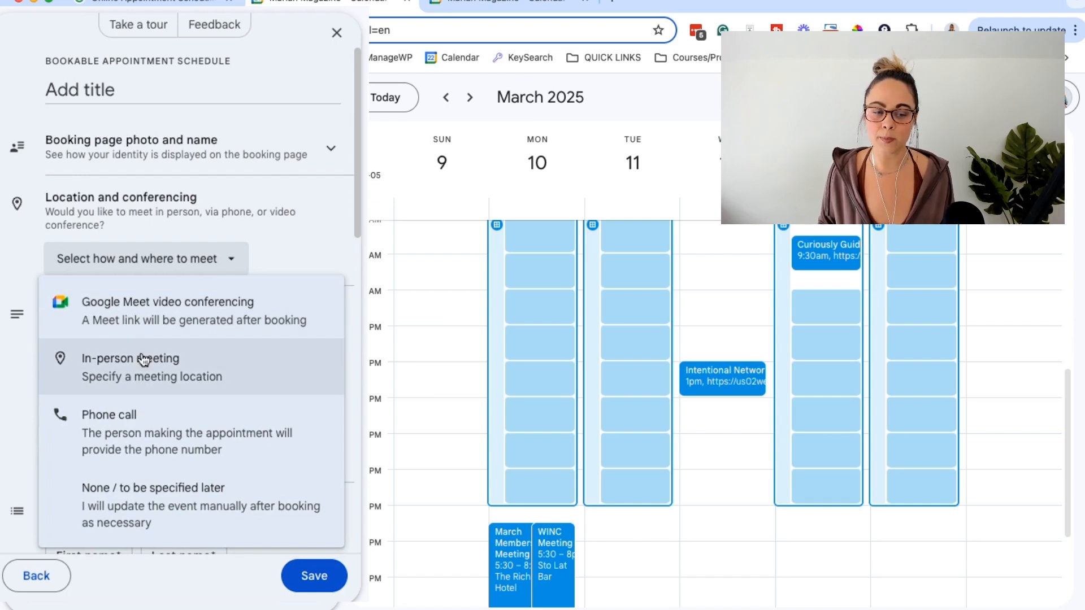
mouse_move(188, 518)
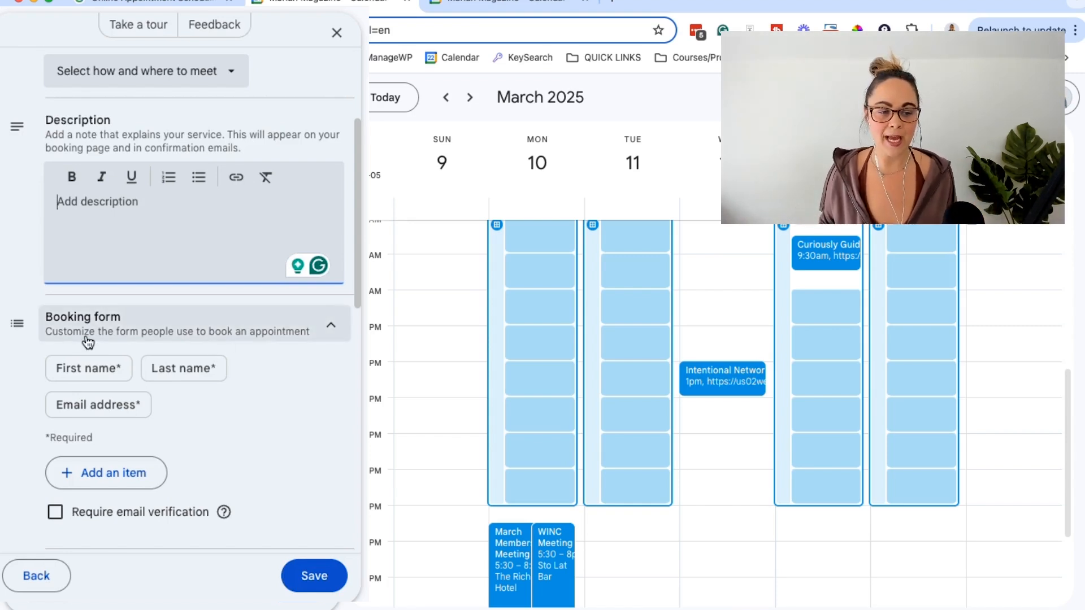
scroll(down, 3)
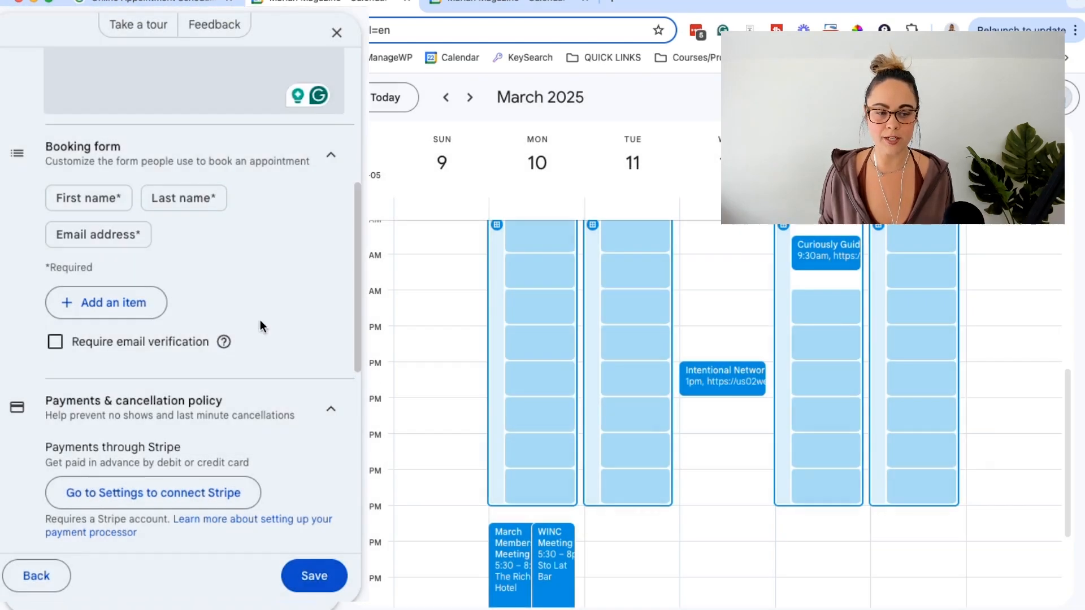
scroll(down, 3)
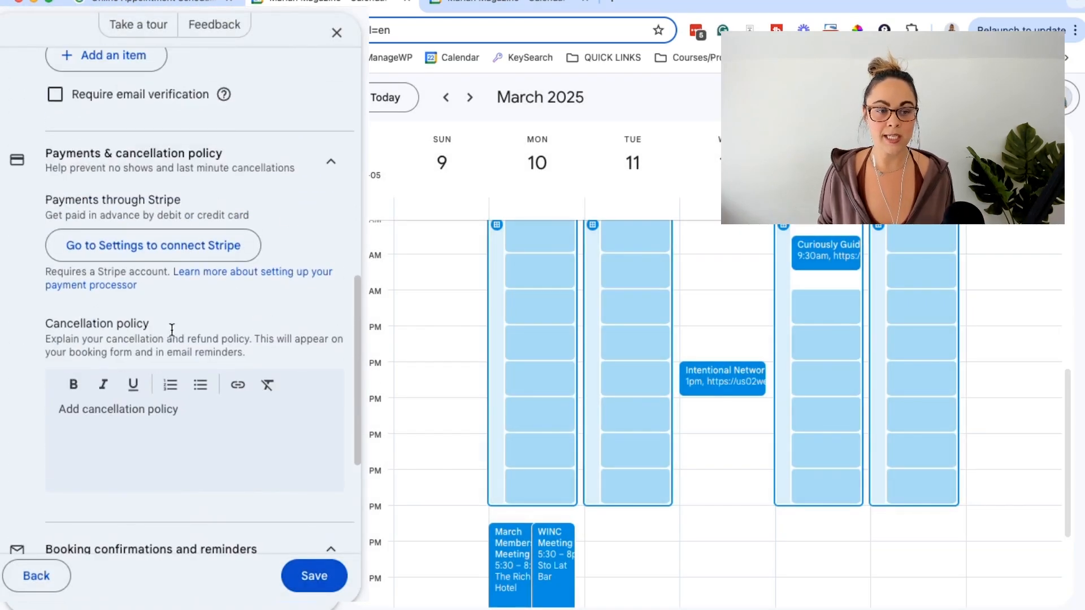
mouse_move(208, 210)
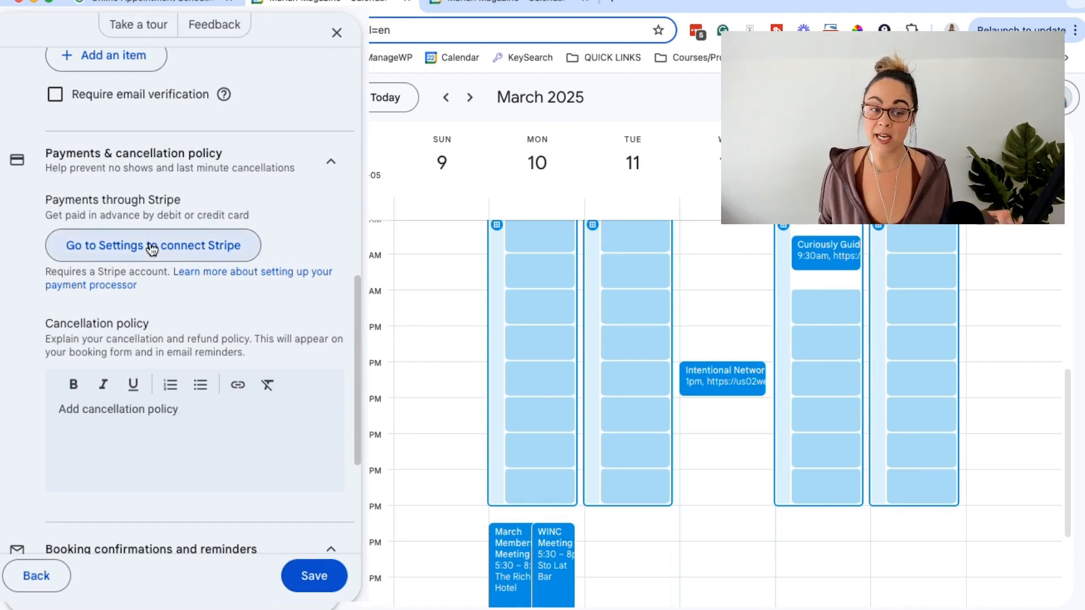
scroll(down, 3)
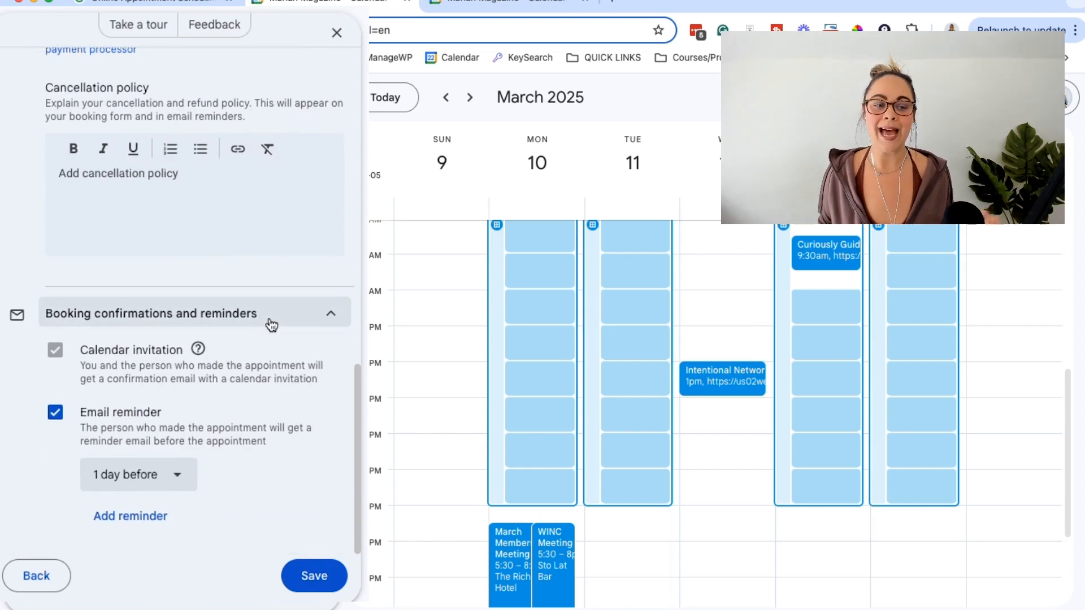
mouse_move(239, 320)
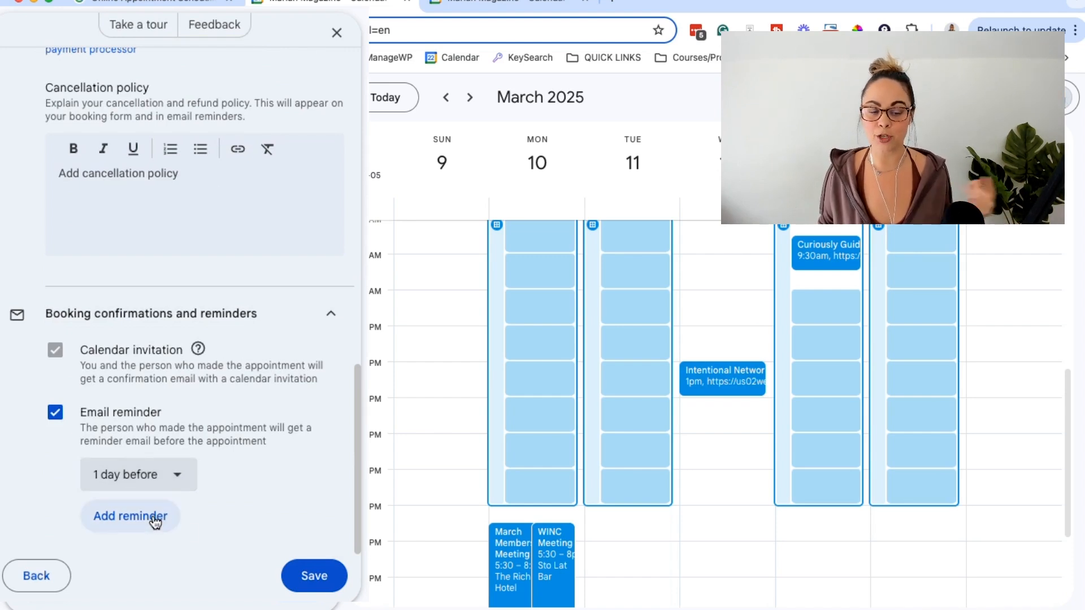
mouse_move(231, 496)
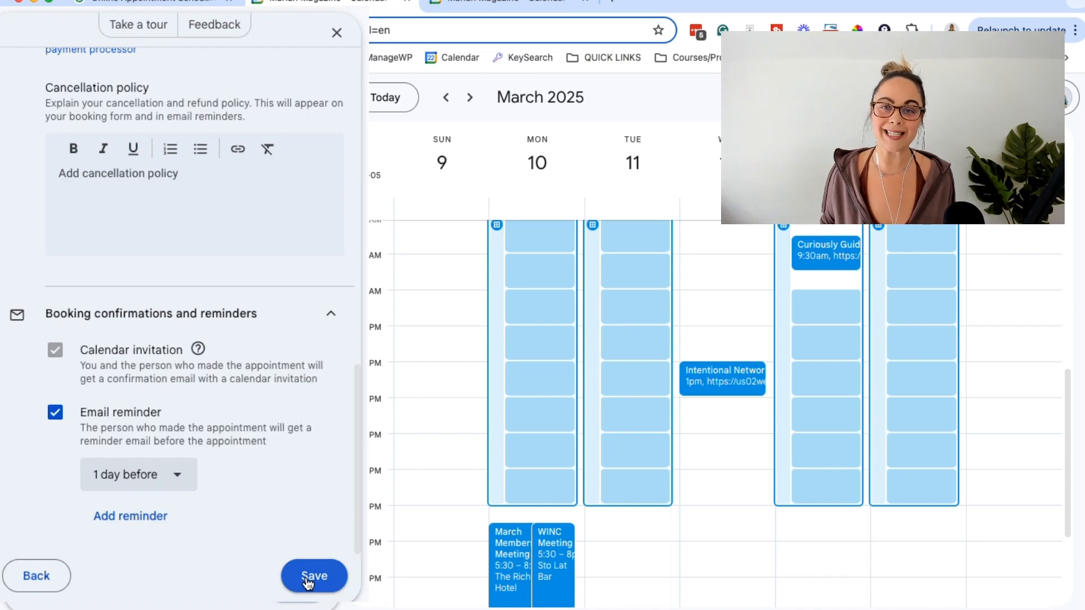
- Save the schedule and show the Curiously Guided Podcast Interview schedule's details
click(314, 576)
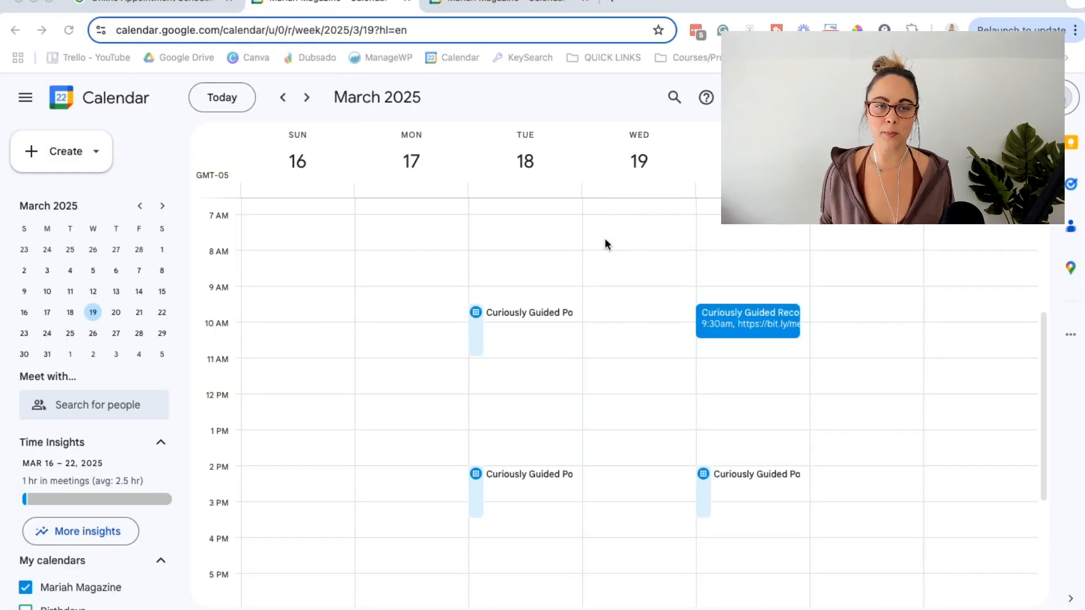
mouse_move(545, 232)
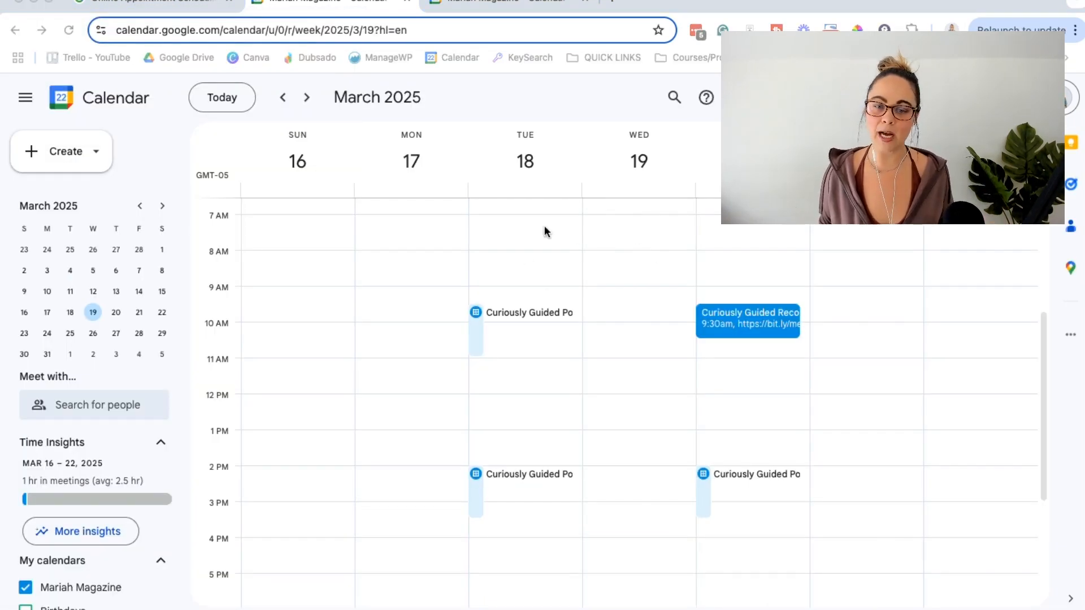
mouse_move(478, 320)
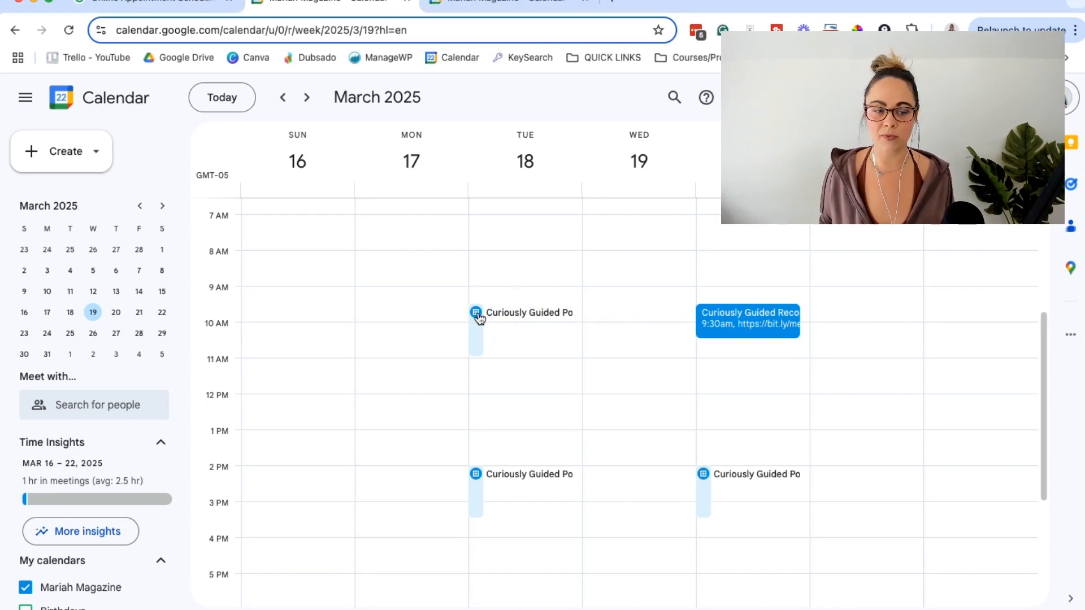
click(476, 312)
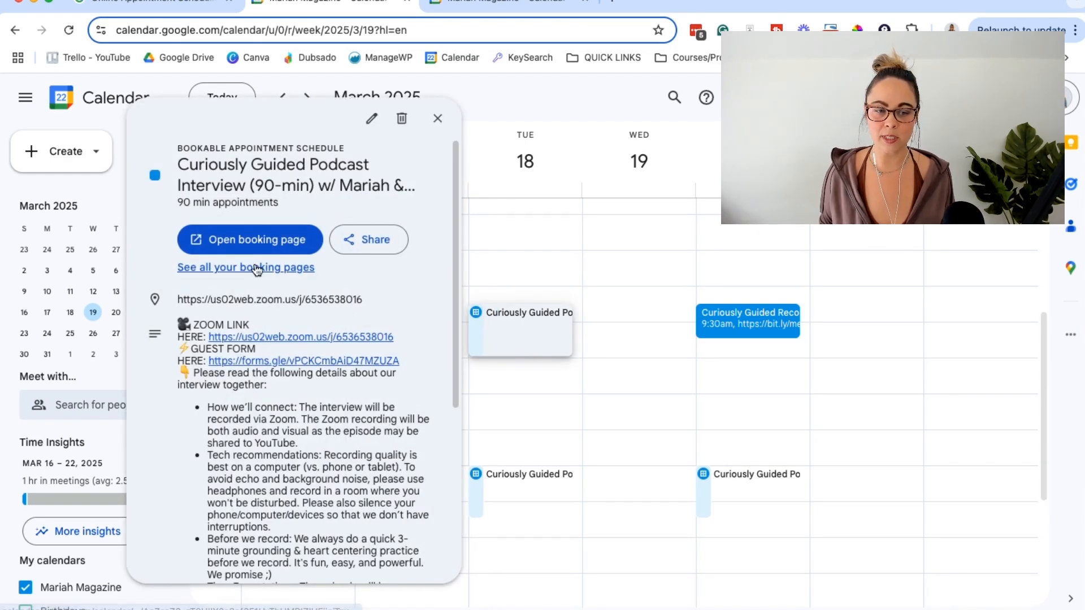
mouse_move(366, 309)
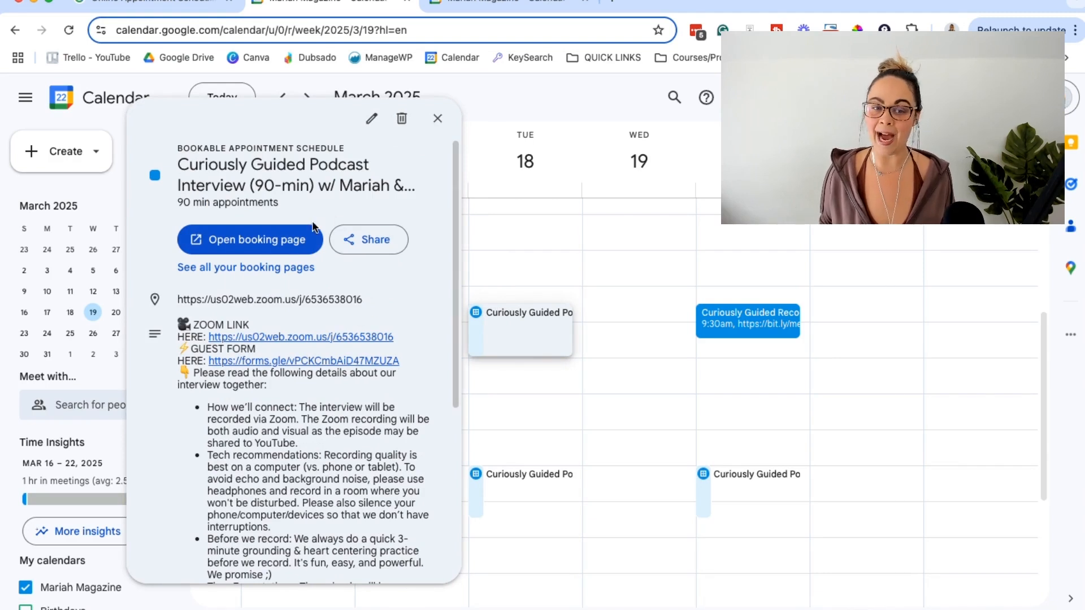
mouse_move(370, 119)
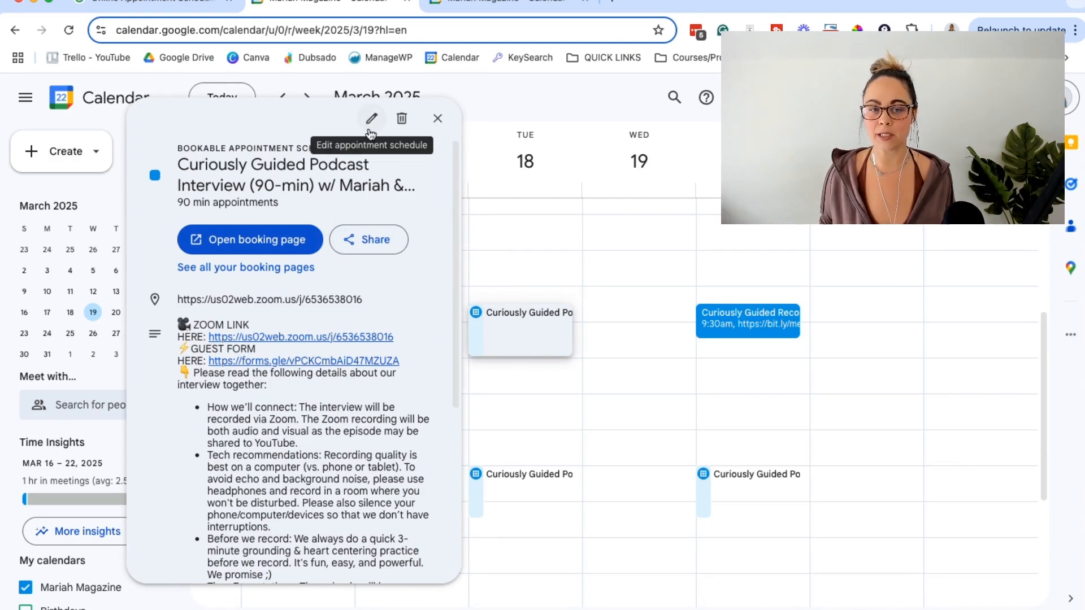
- Review the podcast interview schedule's availability and booking page settings in its edit form
click(370, 119)
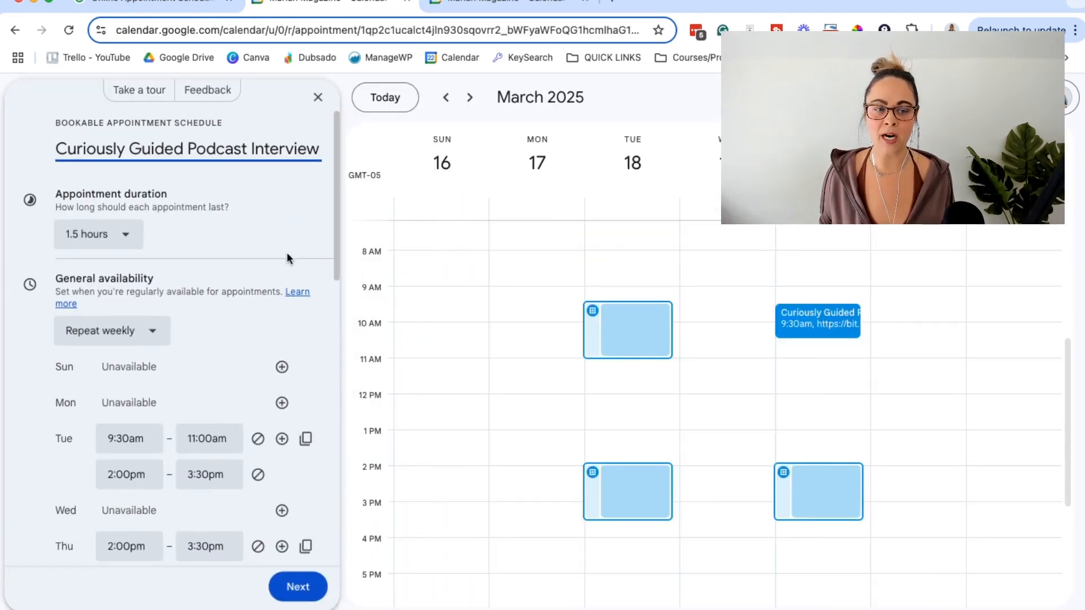
scroll(down, 3)
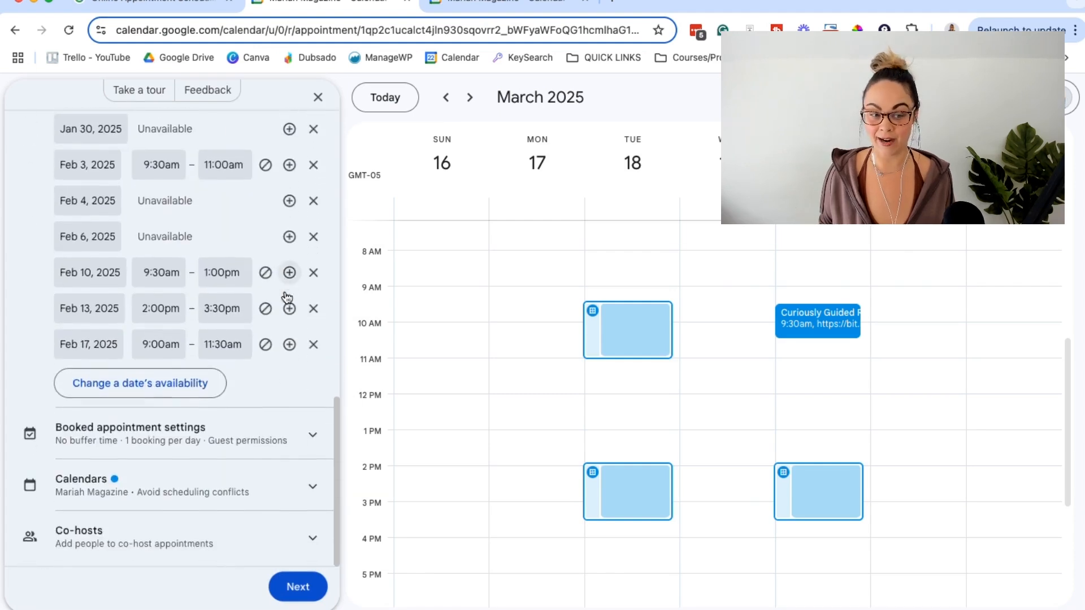
click(297, 587)
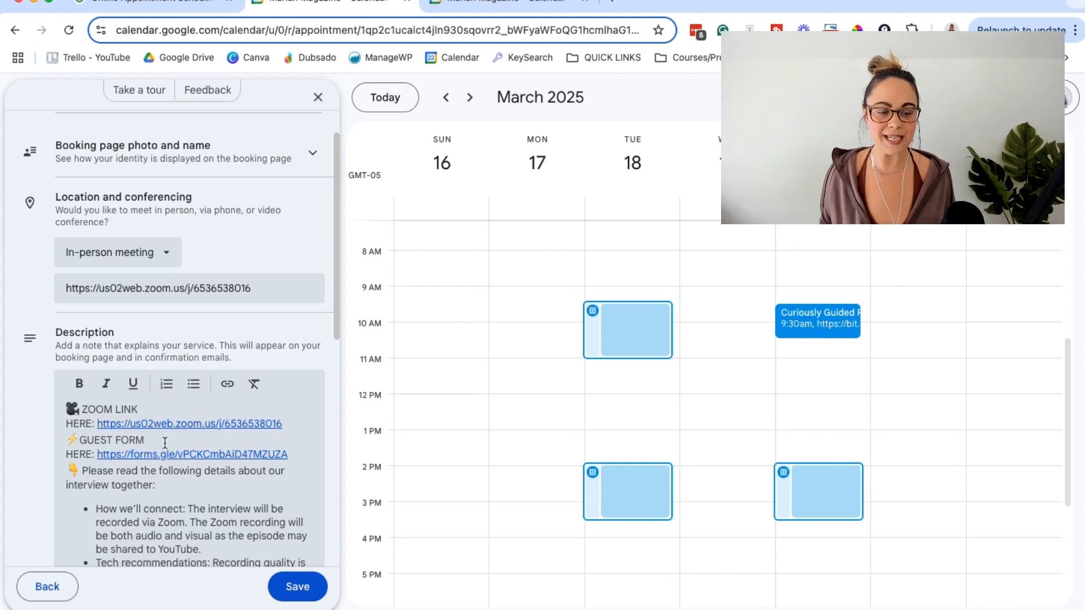
scroll(down, 3)
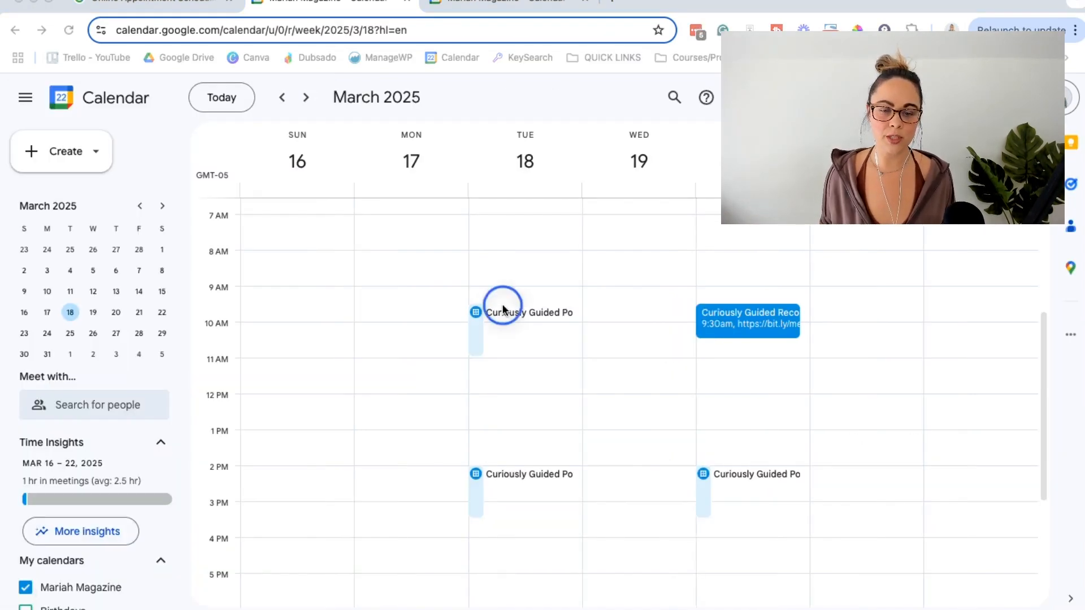
- View all booking pages listing the 90-min podcast interview, then return to the Calendar tab
click(529, 312)
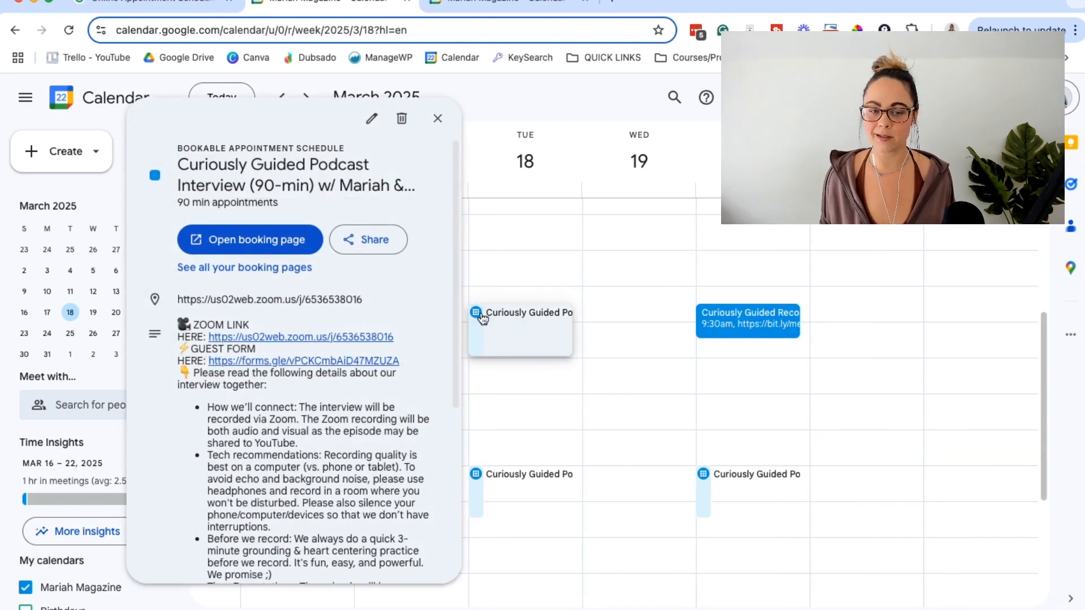
mouse_move(307, 276)
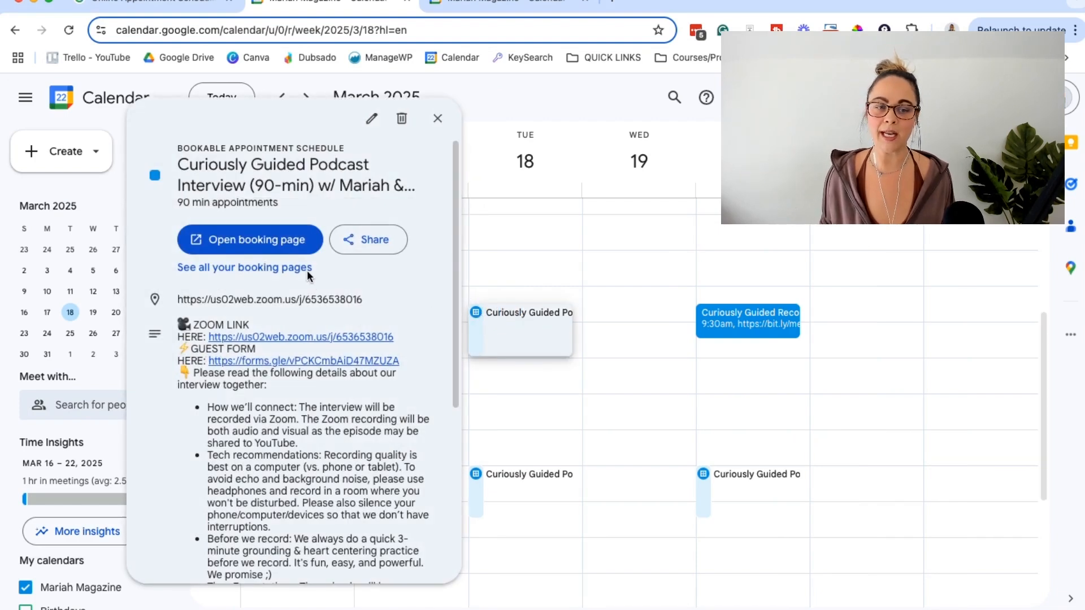
click(249, 240)
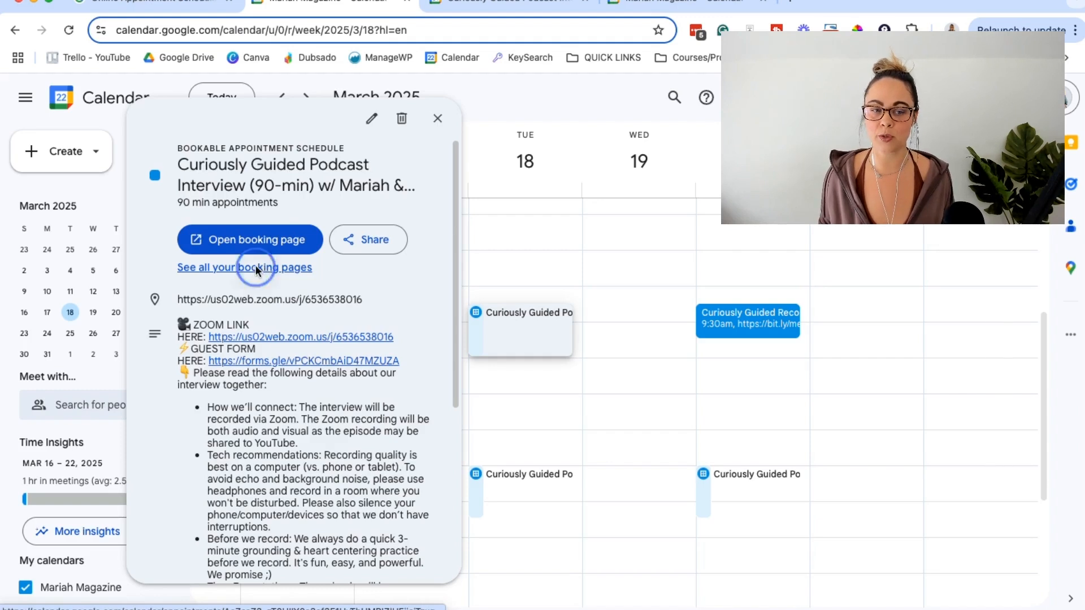
click(250, 239)
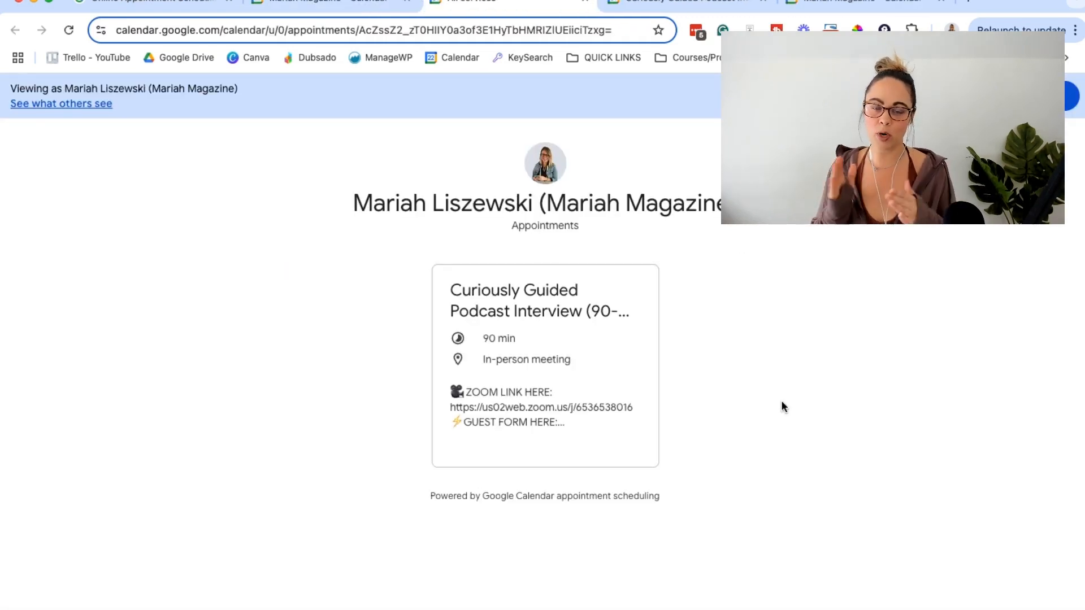
click(326, 4)
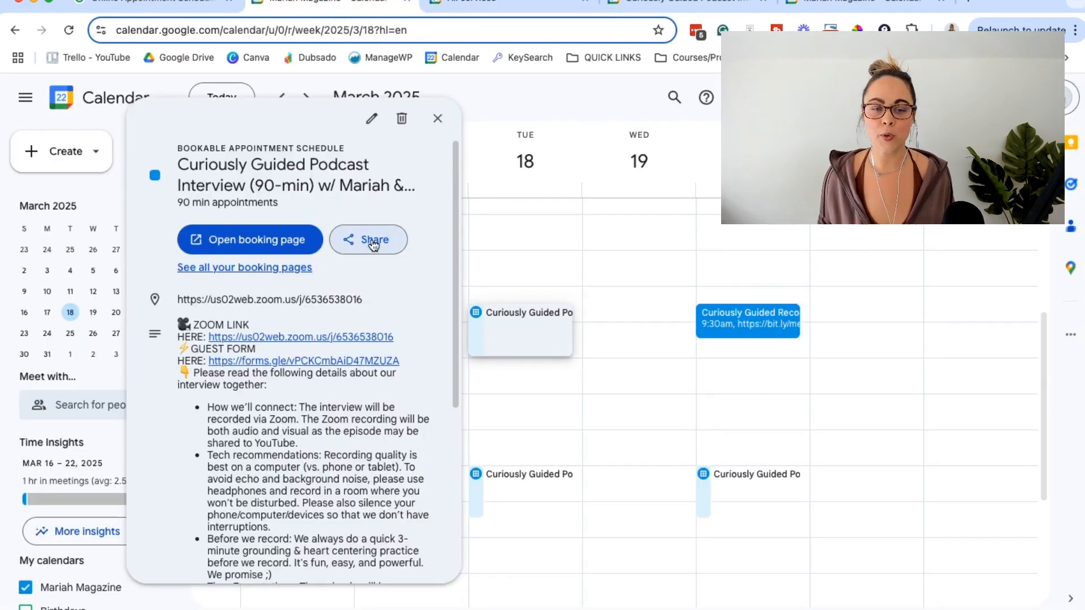
click(369, 240)
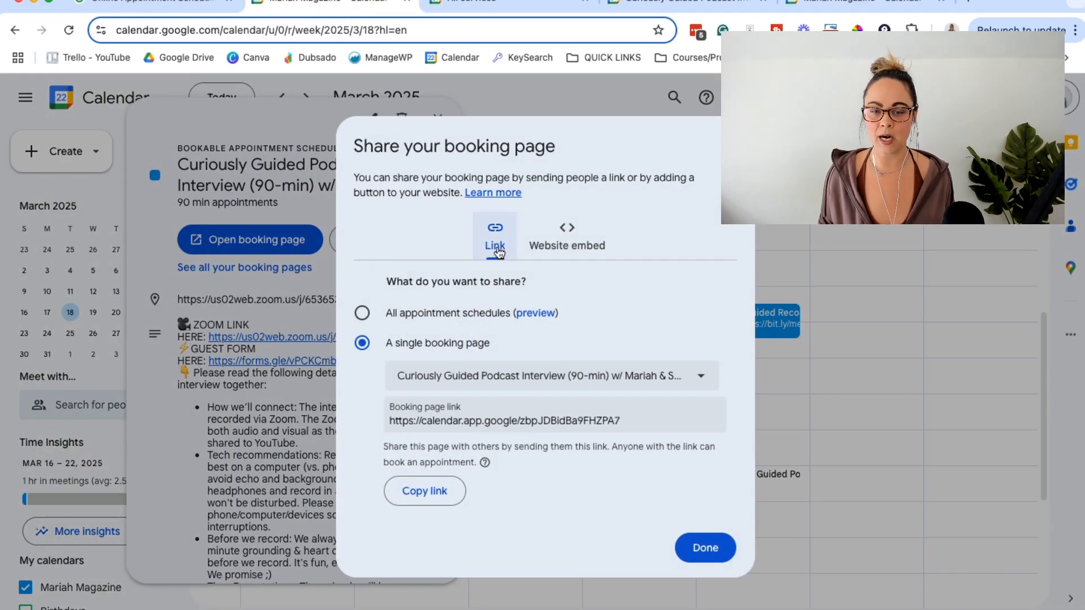
mouse_move(681, 396)
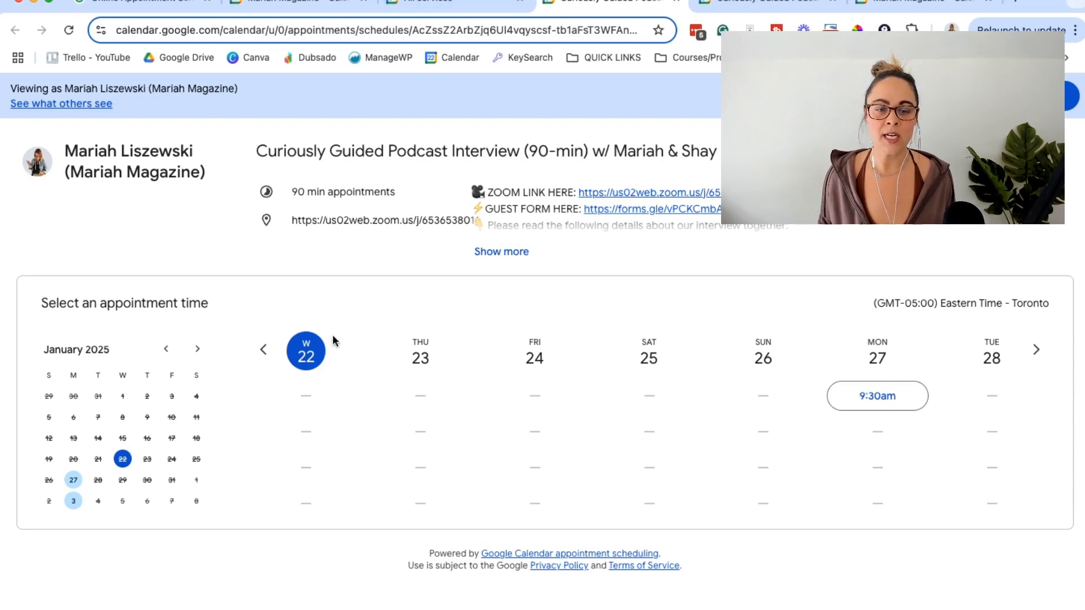
click(1037, 350)
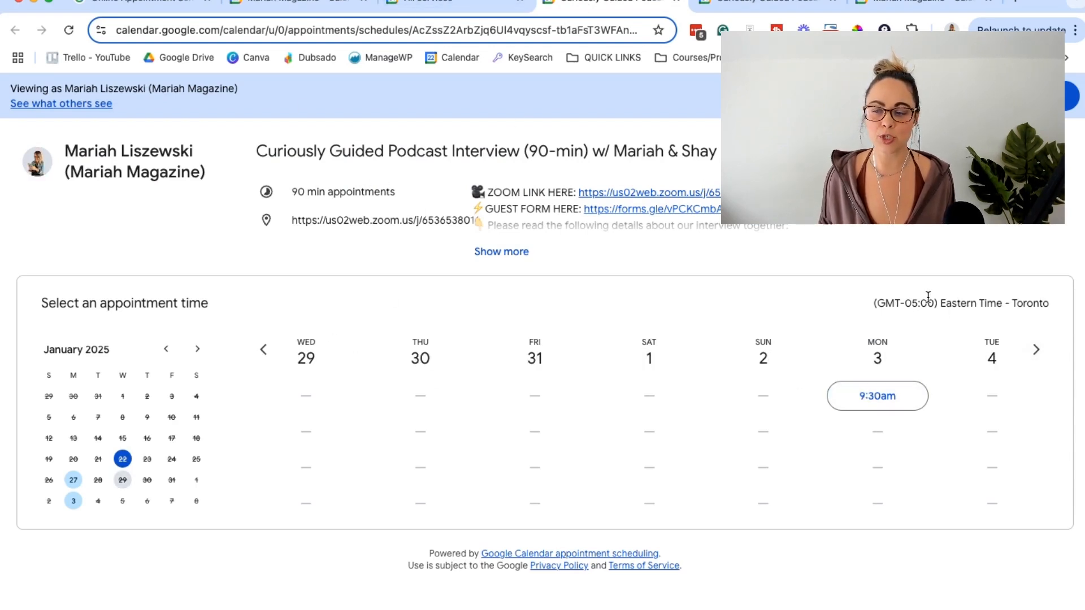
mouse_move(1037, 349)
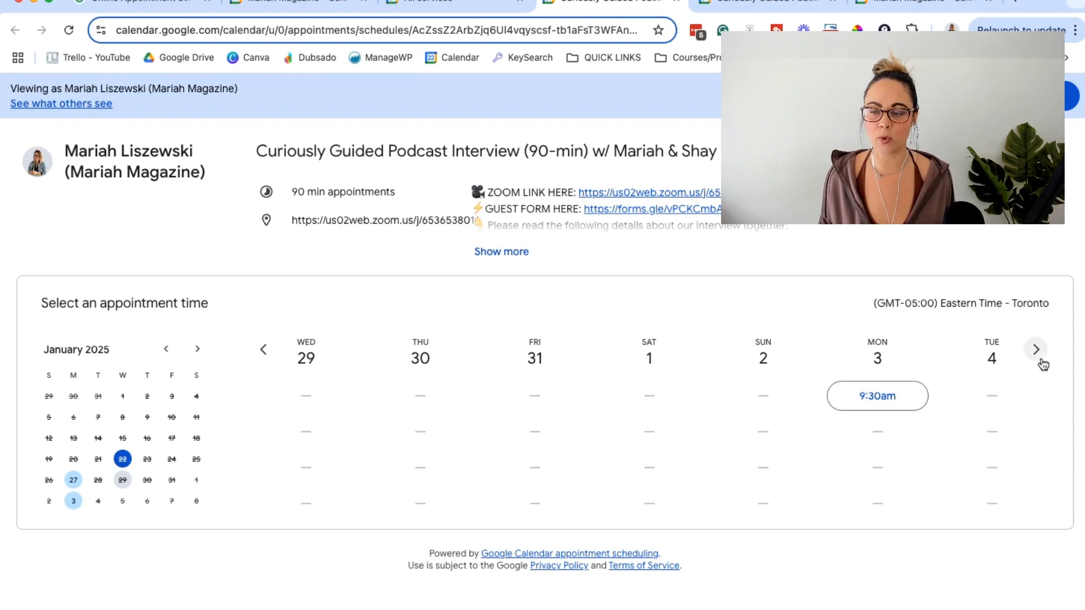
click(1037, 349)
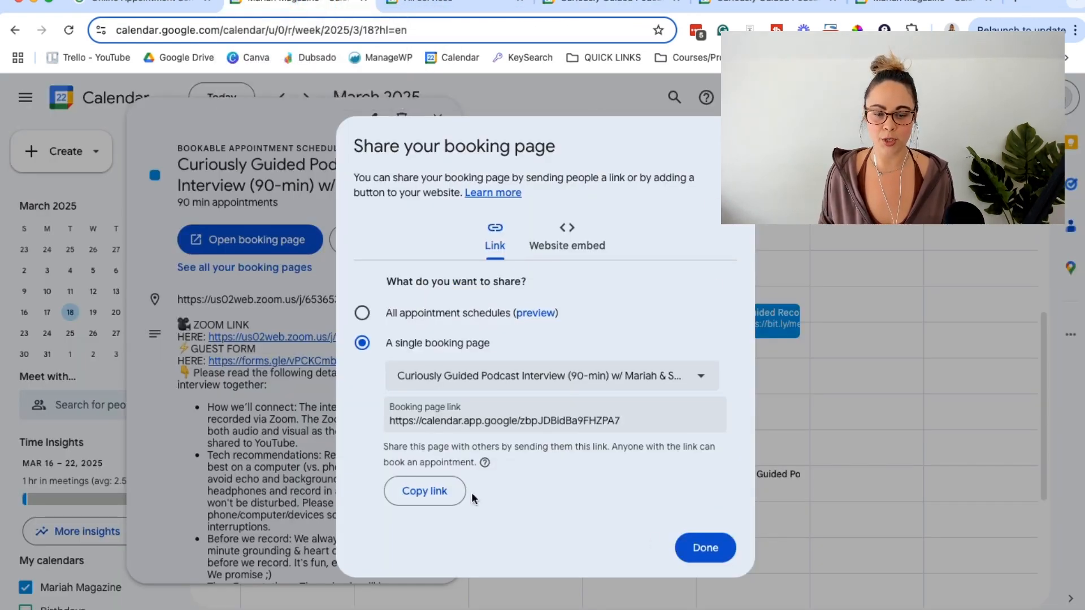
click(704, 547)
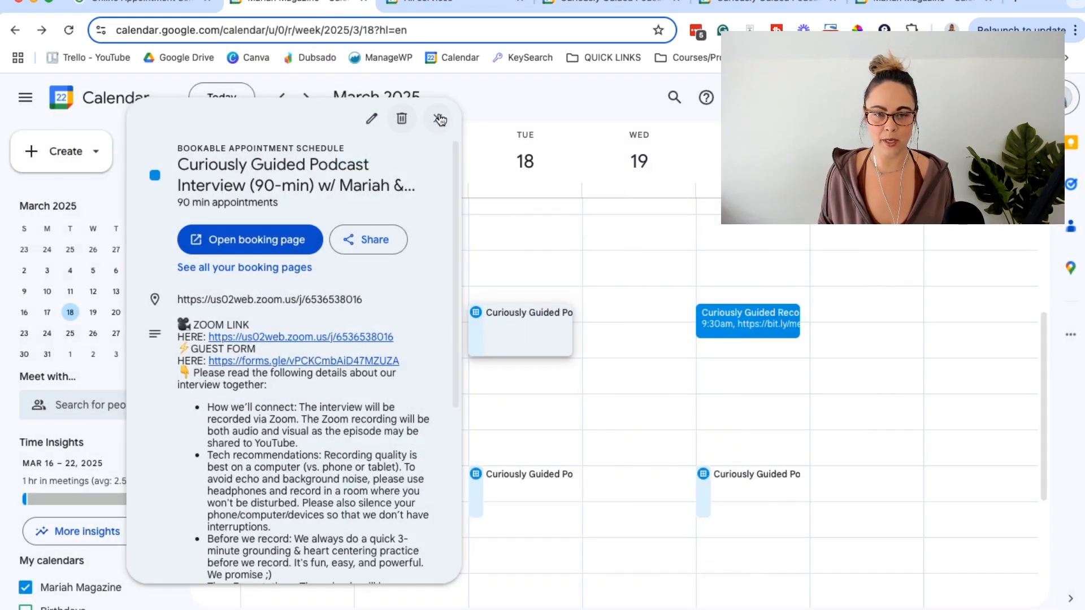
- Close the details, start a new schedule from Create > Appointment schedule, and dismiss it
click(440, 119)
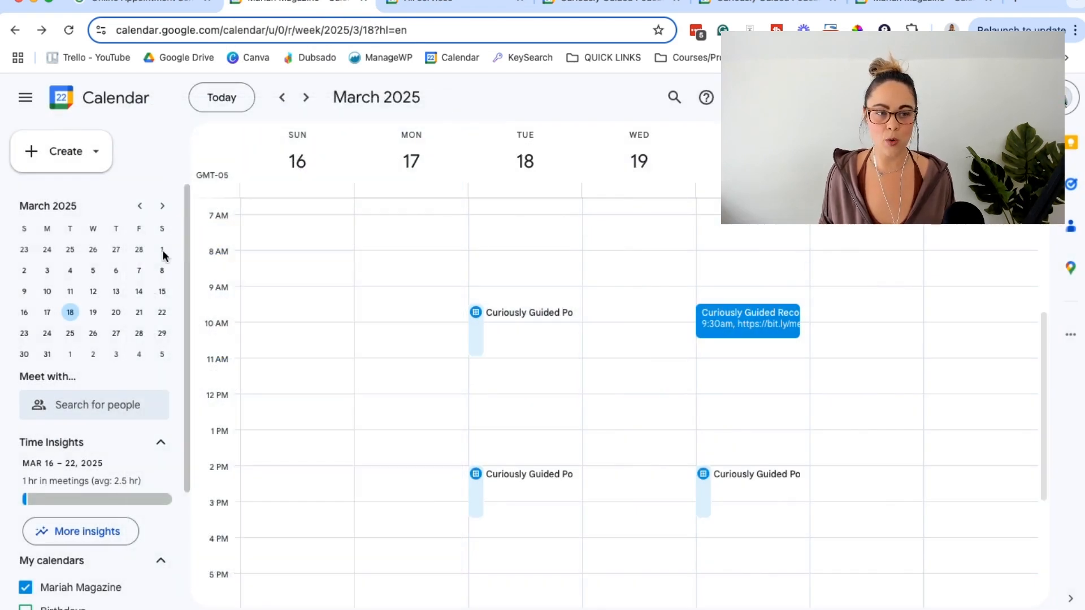
mouse_move(319, 295)
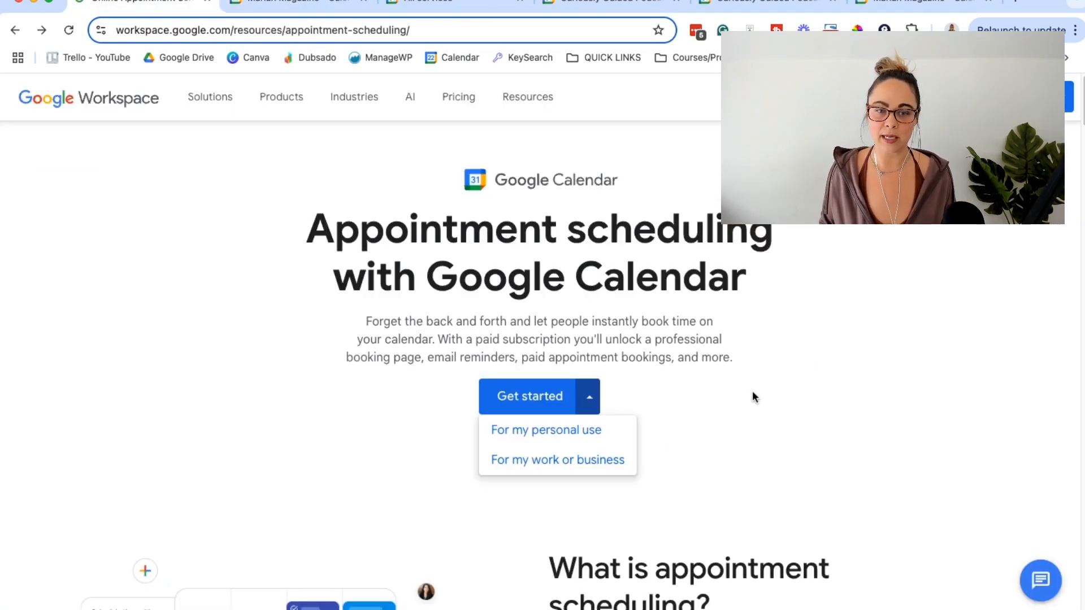
mouse_move(522, 112)
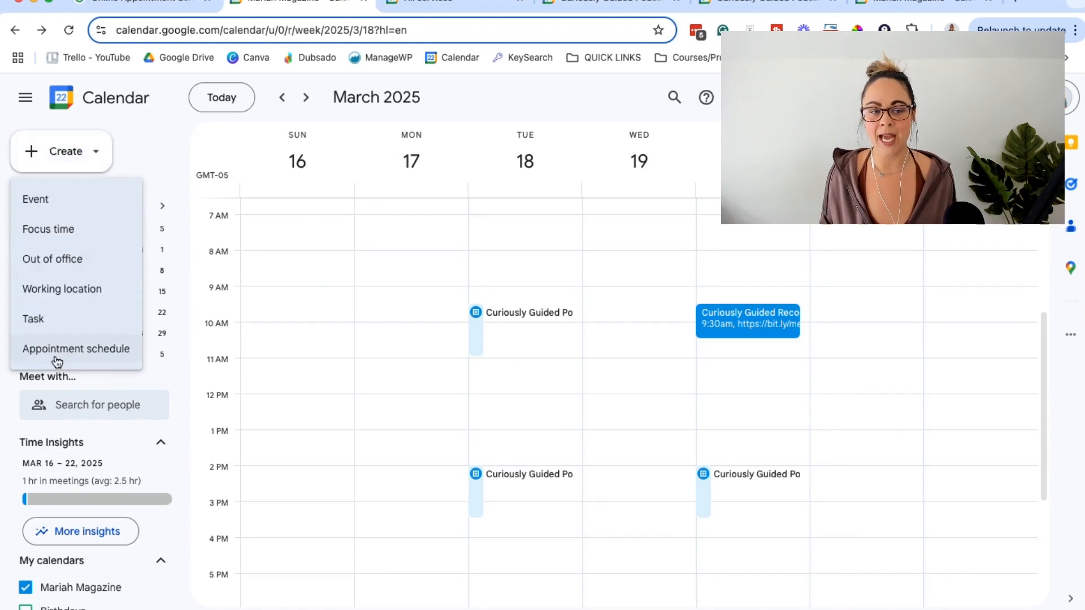
click(75, 349)
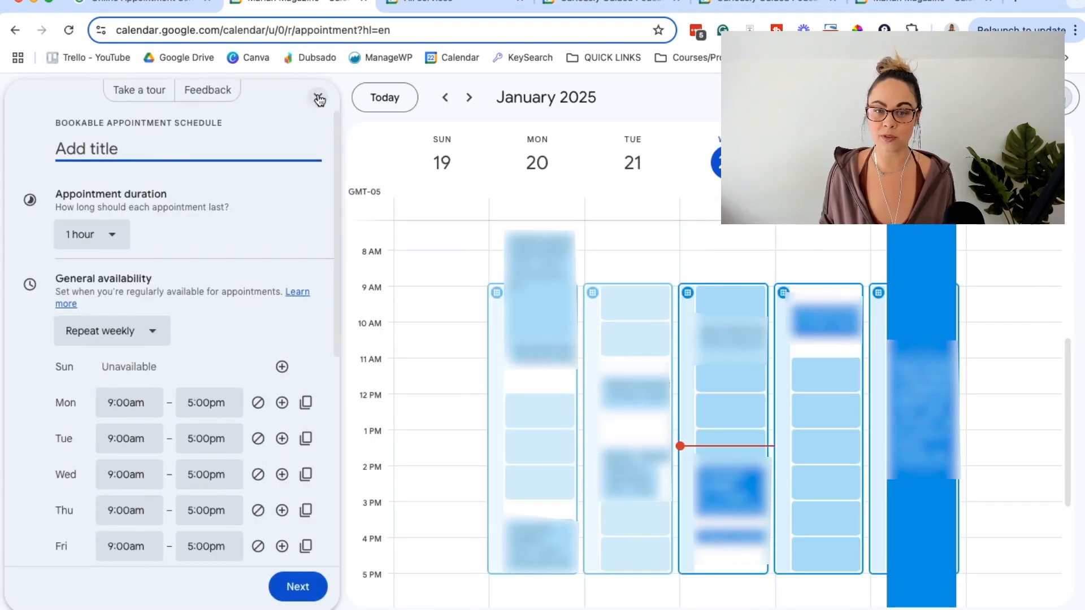
click(319, 97)
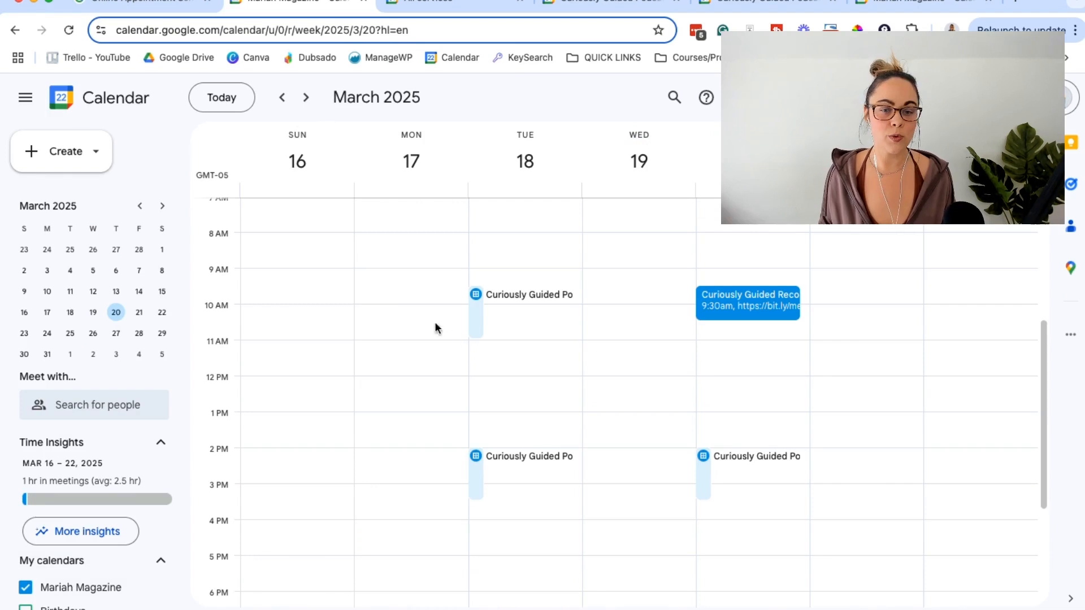
mouse_move(242, 238)
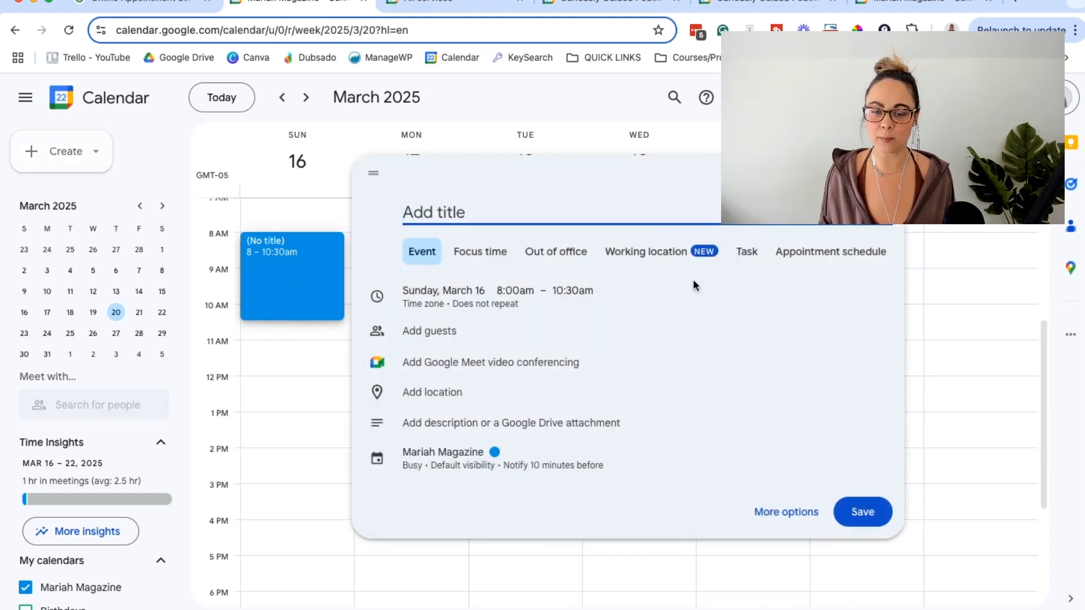
- Turn a Sunday time slot into a new appointment schedule available 8:00–10:30am
click(830, 251)
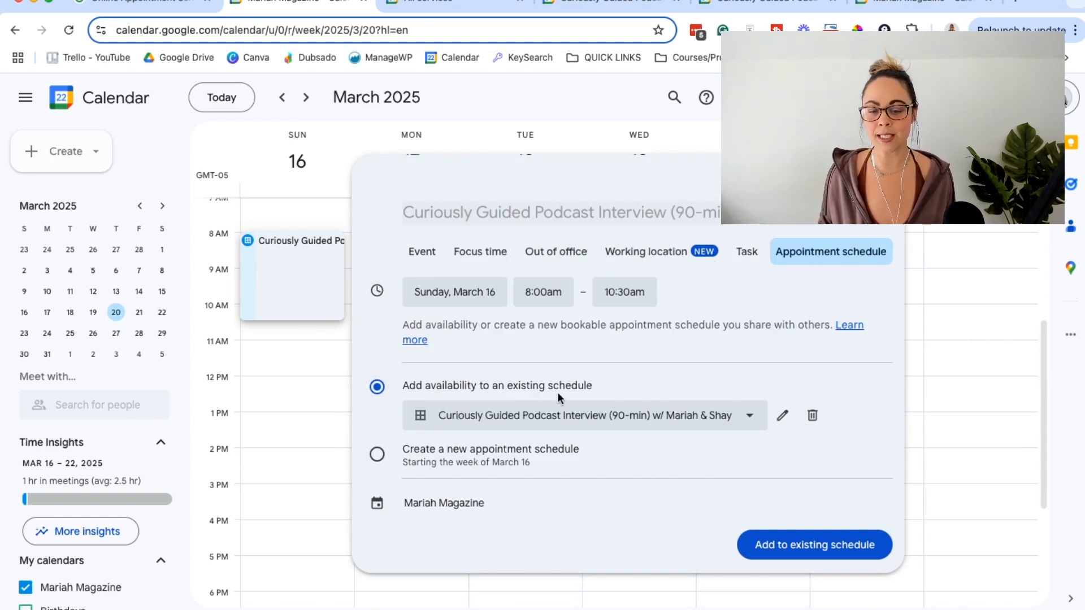
click(377, 454)
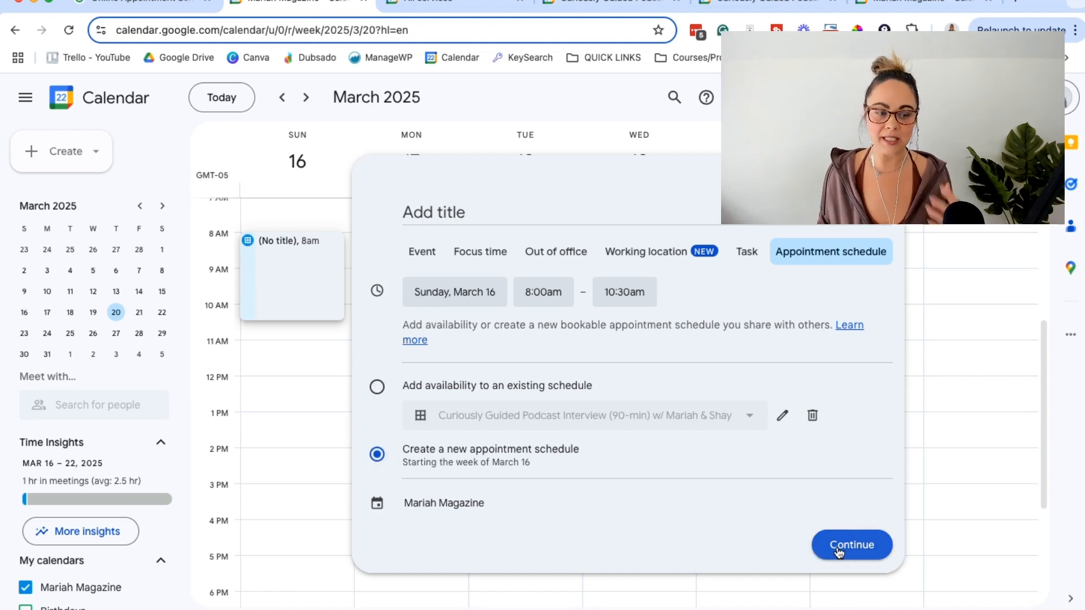
click(851, 545)
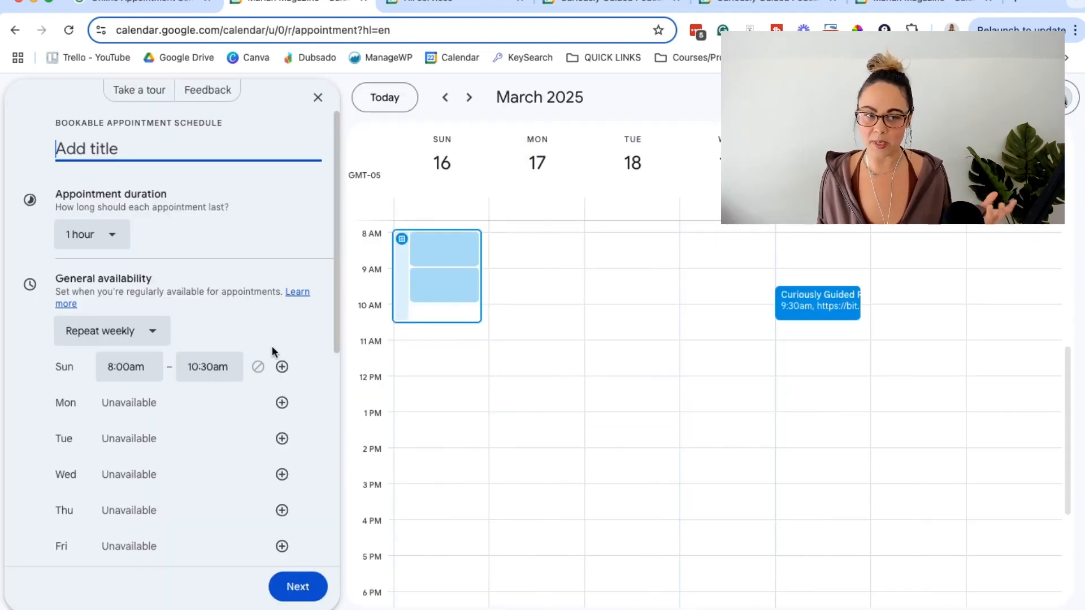
mouse_move(268, 337)
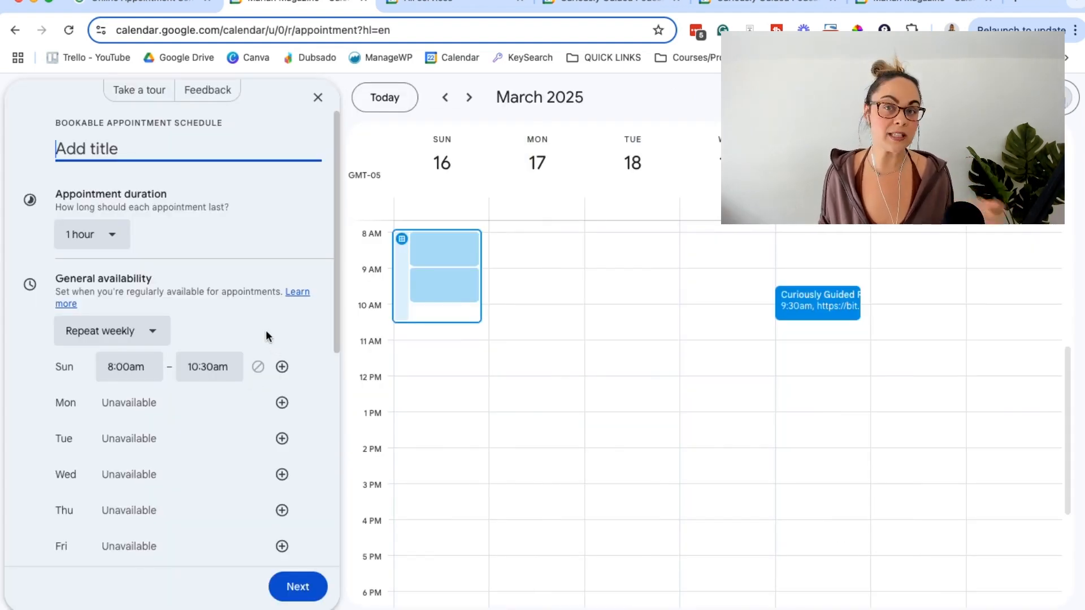